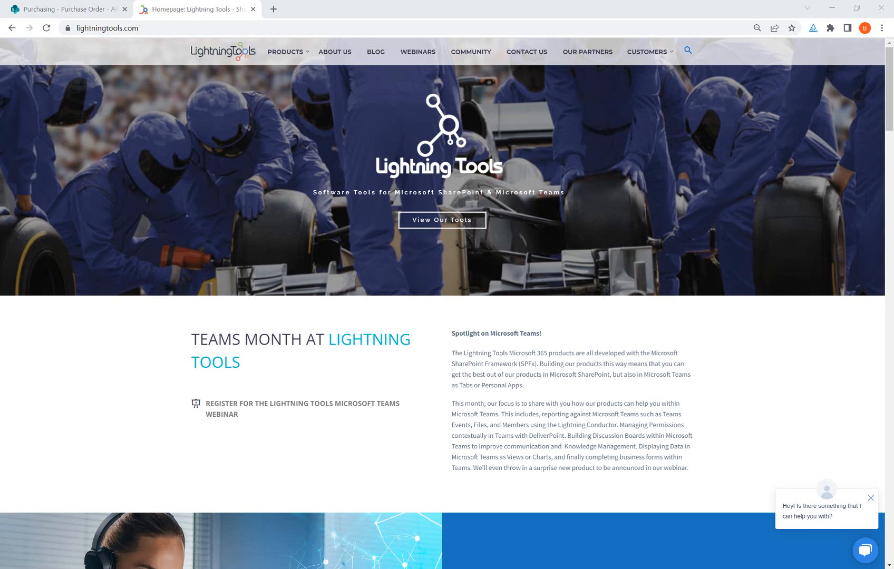
{"action": "mouse_move", "coordinate": [332, 162]}
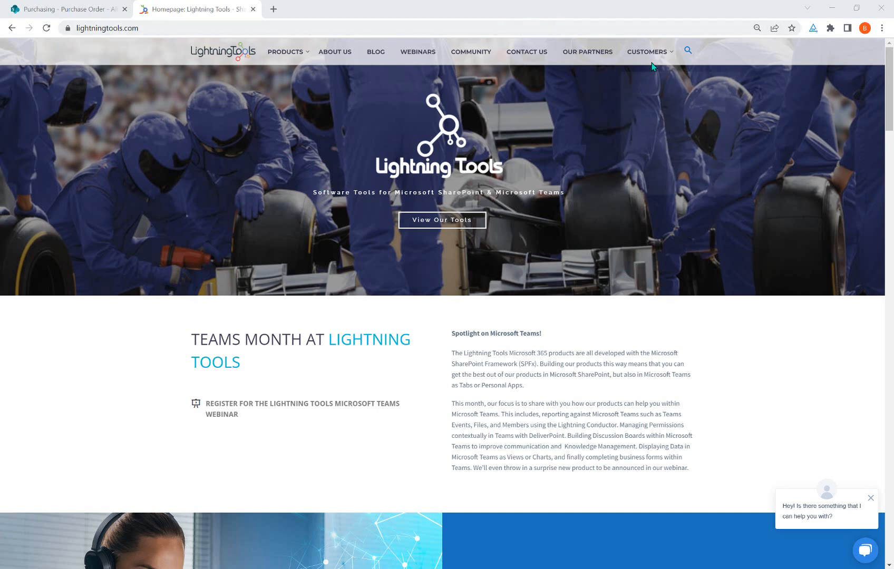
- Go from the Customers help links to the Lightning Forms Modern Help page
{"action": "left_click", "coordinate": [647, 52]}
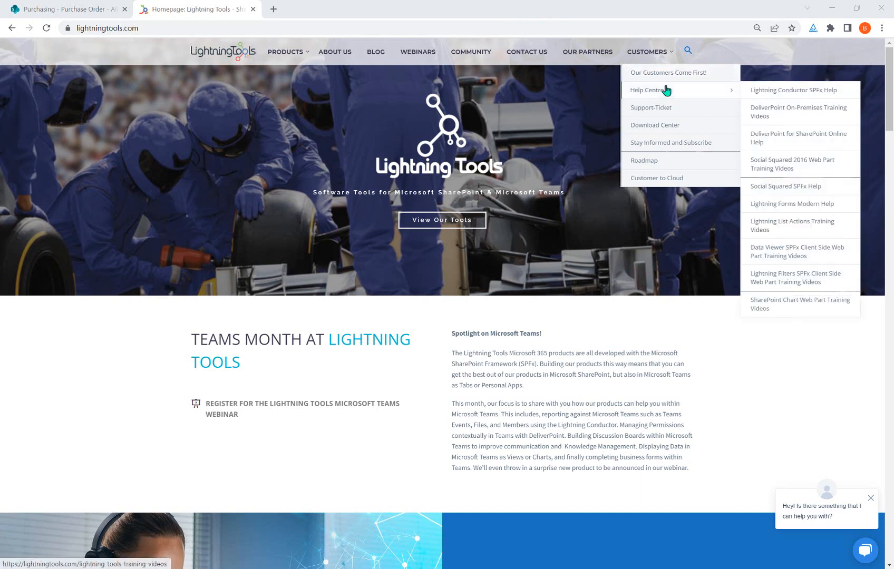
{"action": "mouse_move", "coordinate": [792, 204]}
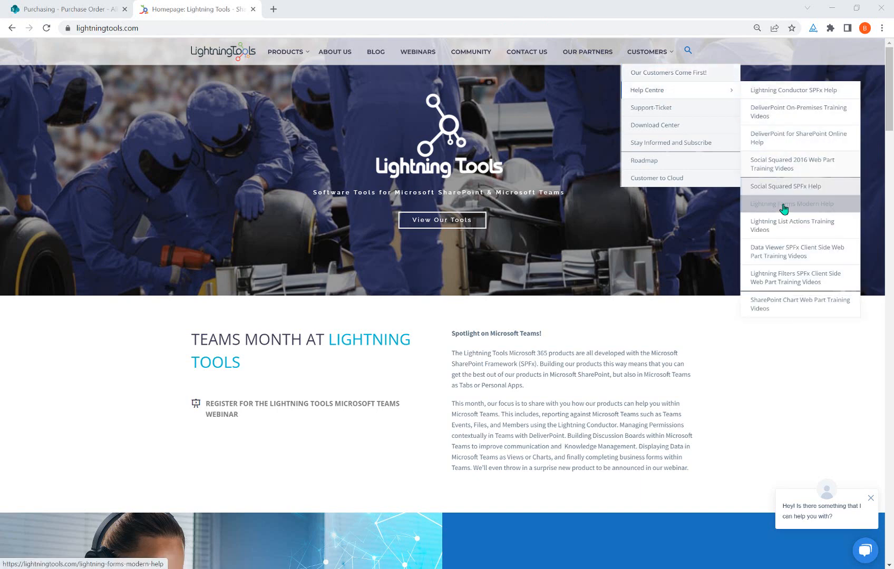
{"action": "left_click", "coordinate": [794, 203]}
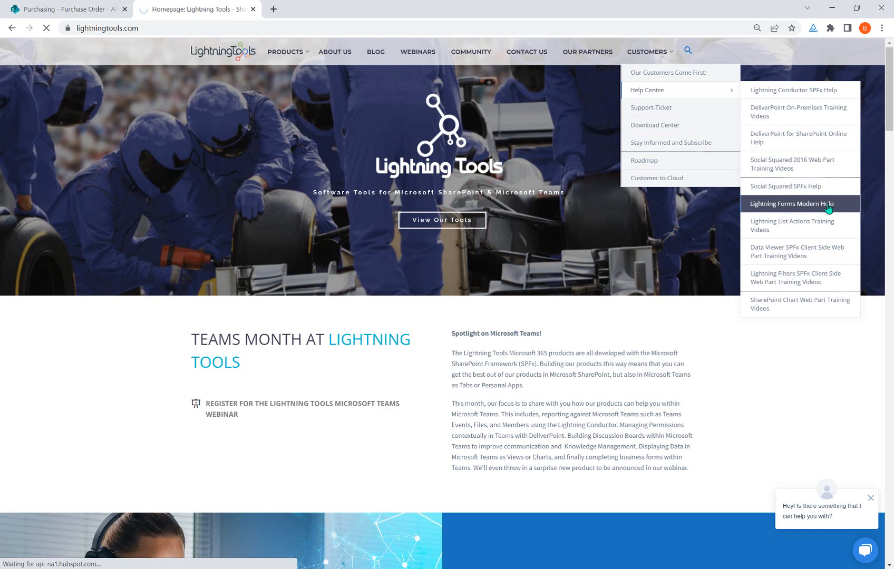
{"action": "left_click", "coordinate": [792, 203]}
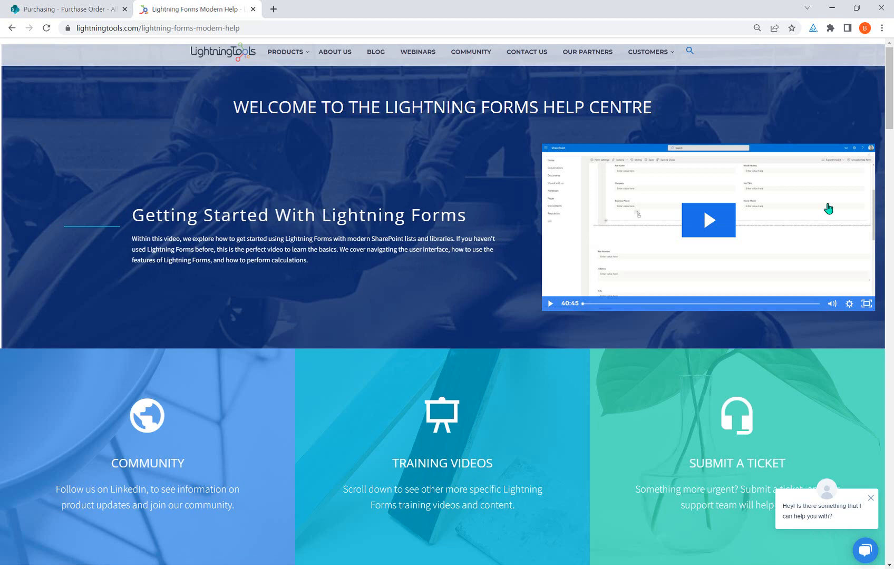
{"action": "mouse_move", "coordinate": [673, 167]}
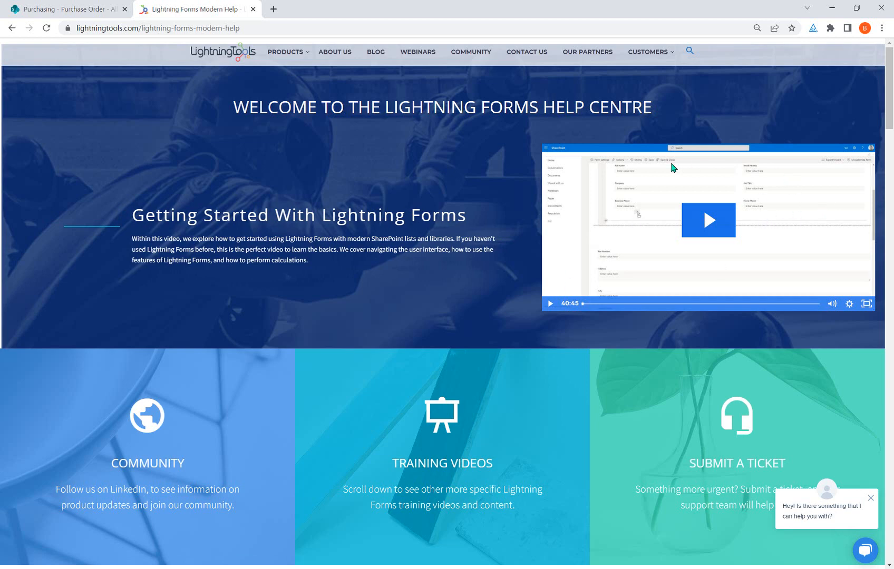
{"action": "mouse_move", "coordinate": [364, 241]}
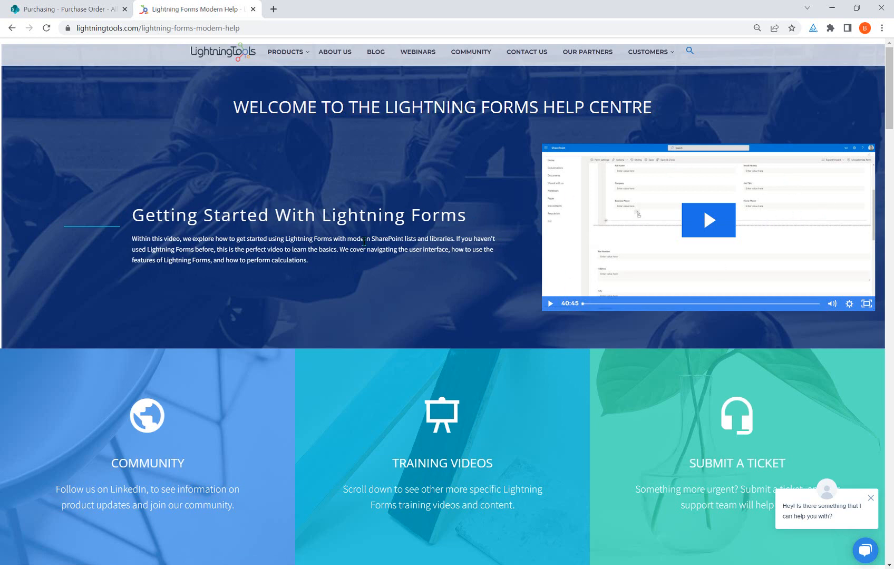
- Scroll down to Documentation & Video Demonstrations and open the Getting Started card
{"action": "scroll", "scroll_direction": "down", "scroll_amount": 3}
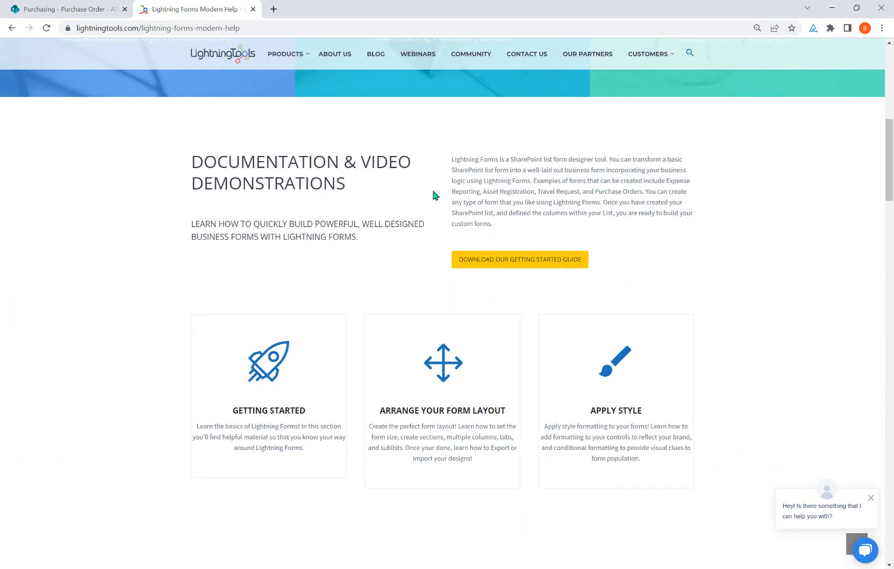
{"action": "mouse_move", "coordinate": [447, 201]}
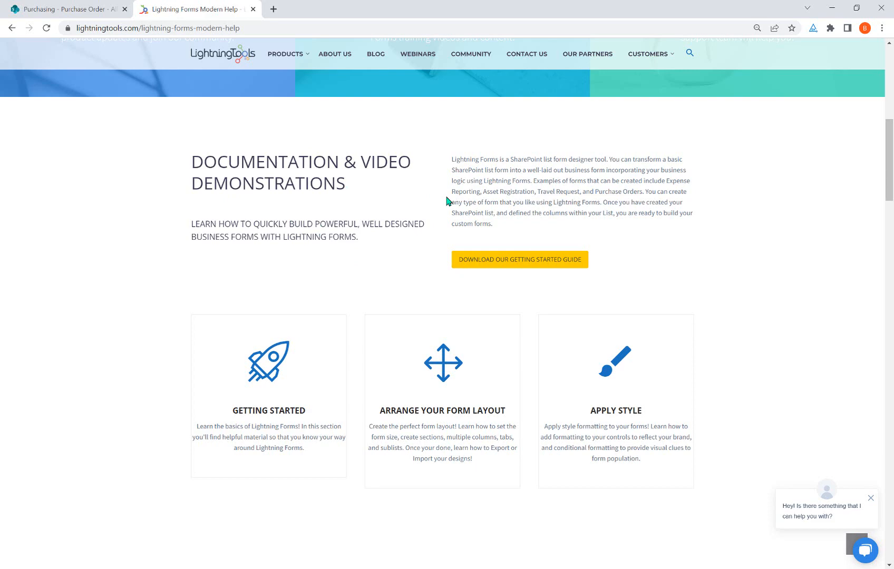
{"action": "scroll", "scroll_direction": "down", "scroll_amount": 3}
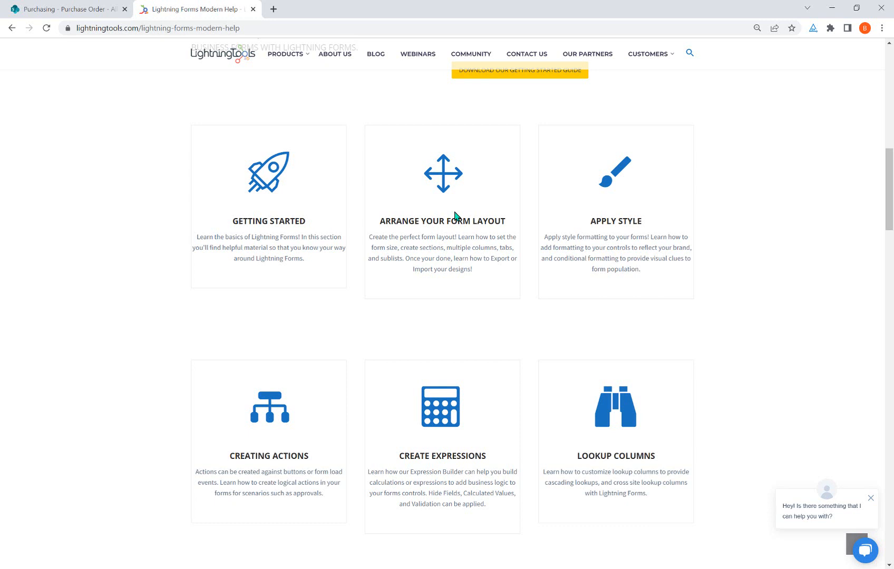
{"action": "mouse_move", "coordinate": [277, 180]}
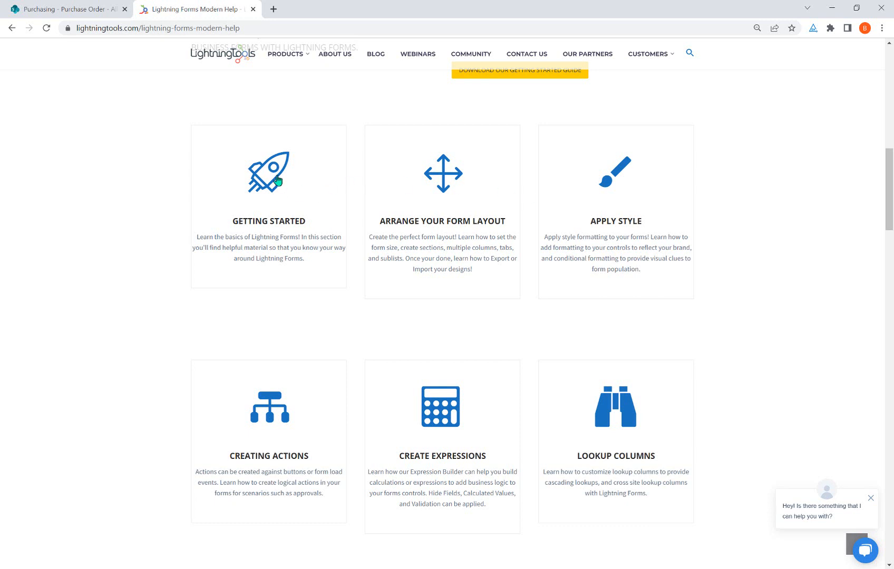
{"action": "left_click", "coordinate": [268, 173]}
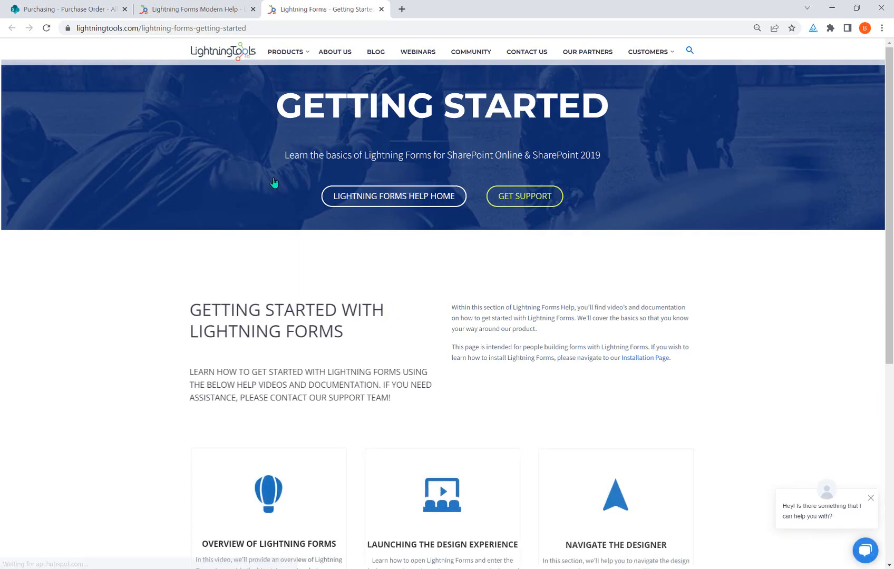
- Follow Back to Lightning Forms Help from the bottom of Getting Started, then scroll up
{"action": "scroll", "scroll_direction": "down", "scroll_amount": 3}
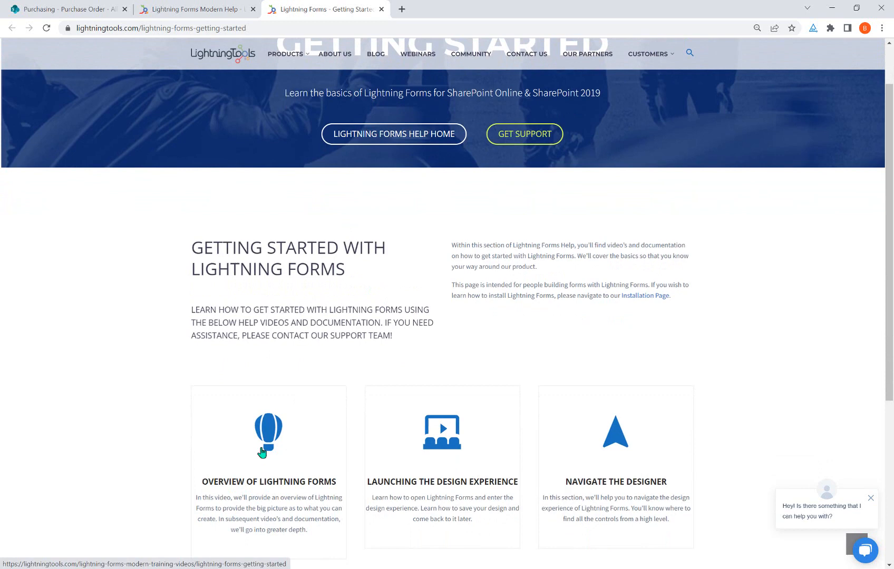
{"action": "mouse_move", "coordinate": [441, 478]}
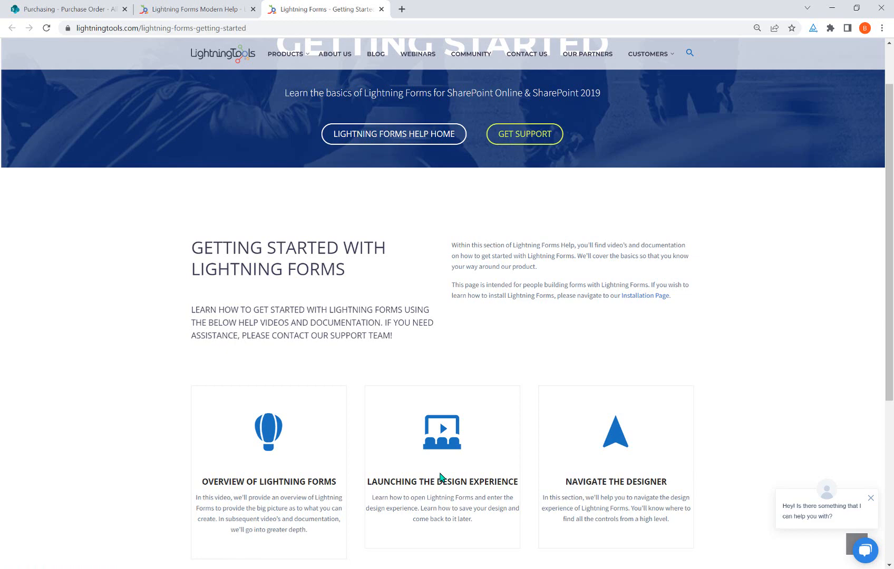
{"action": "scroll", "scroll_direction": "down", "scroll_amount": 3}
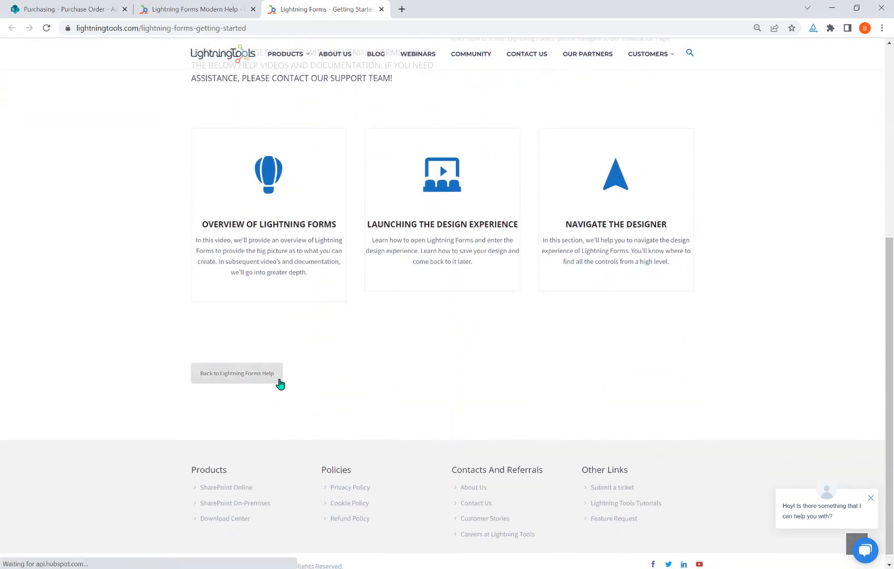
{"action": "left_click", "coordinate": [236, 373]}
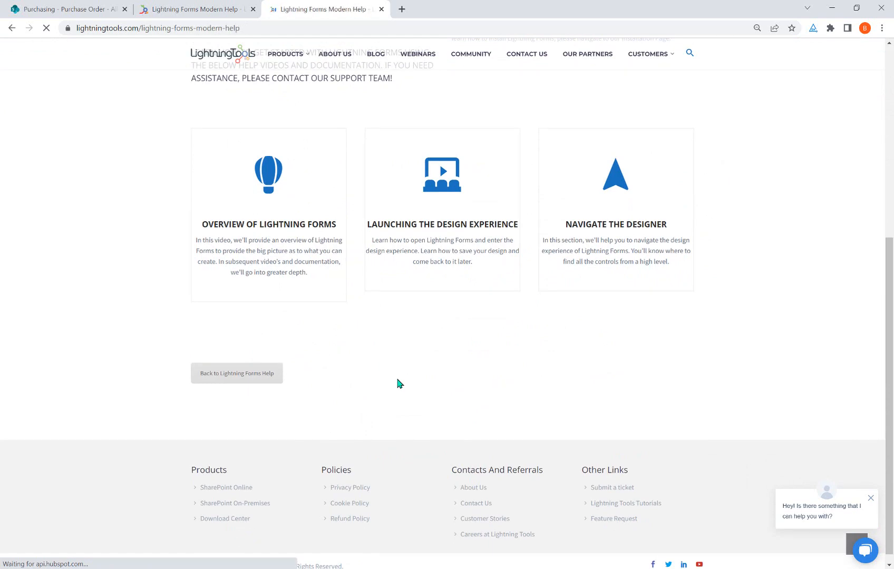
{"action": "scroll", "scroll_direction": "up", "scroll_amount": 3}
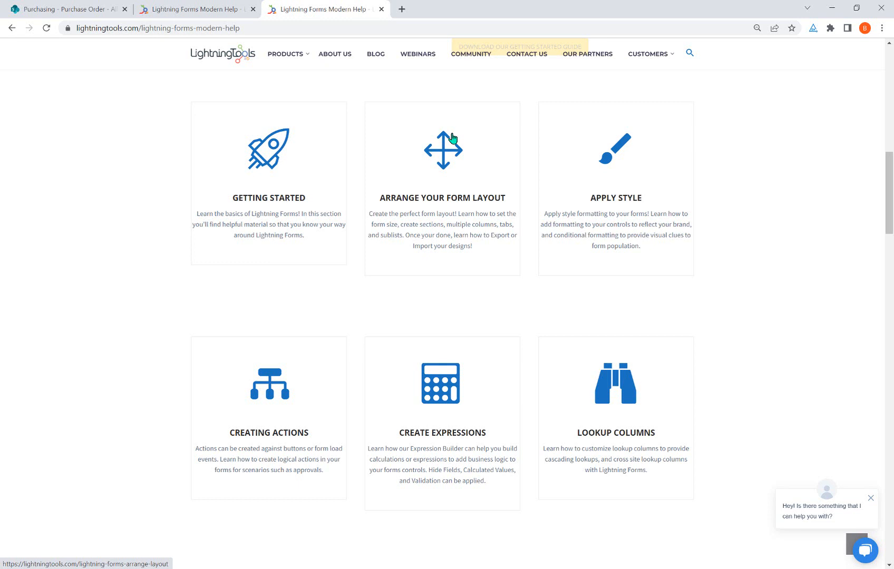
{"action": "mouse_move", "coordinate": [252, 376]}
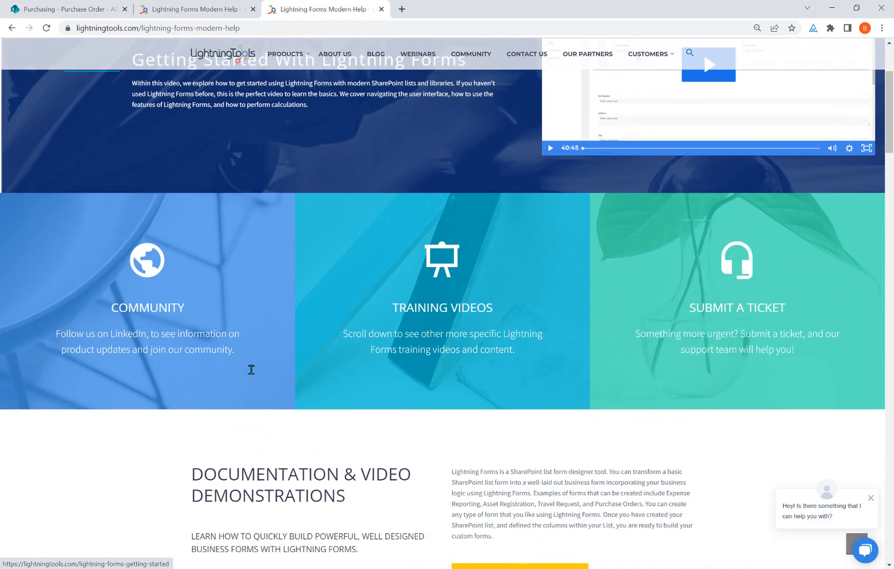
- Scroll the help centre up and down to reach the Getting Started page
{"action": "scroll", "scroll_direction": "up", "scroll_amount": 3}
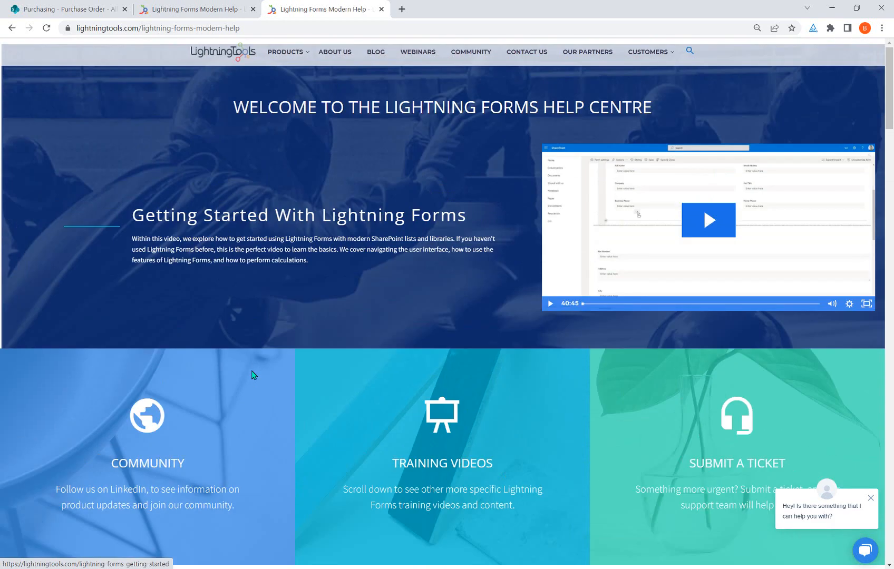
{"action": "mouse_move", "coordinate": [629, 416]}
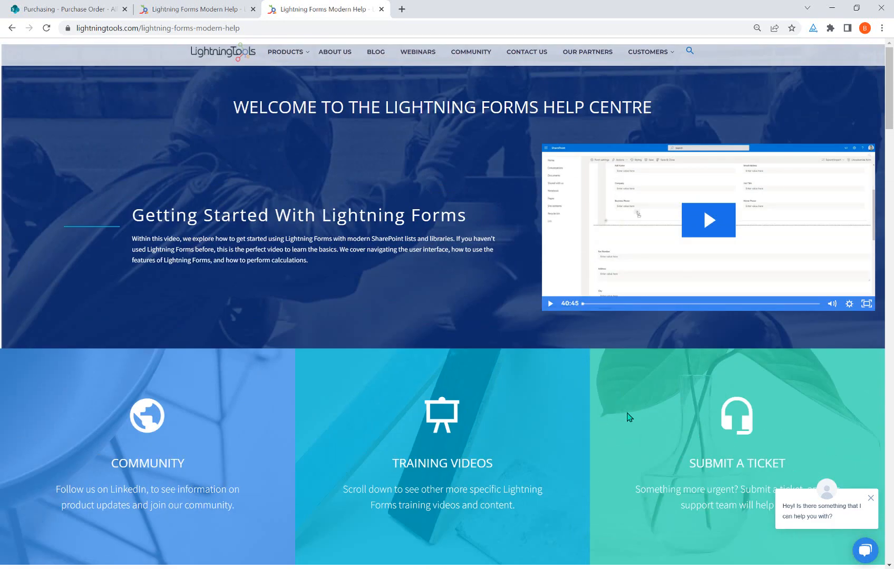
{"action": "mouse_move", "coordinate": [761, 435]}
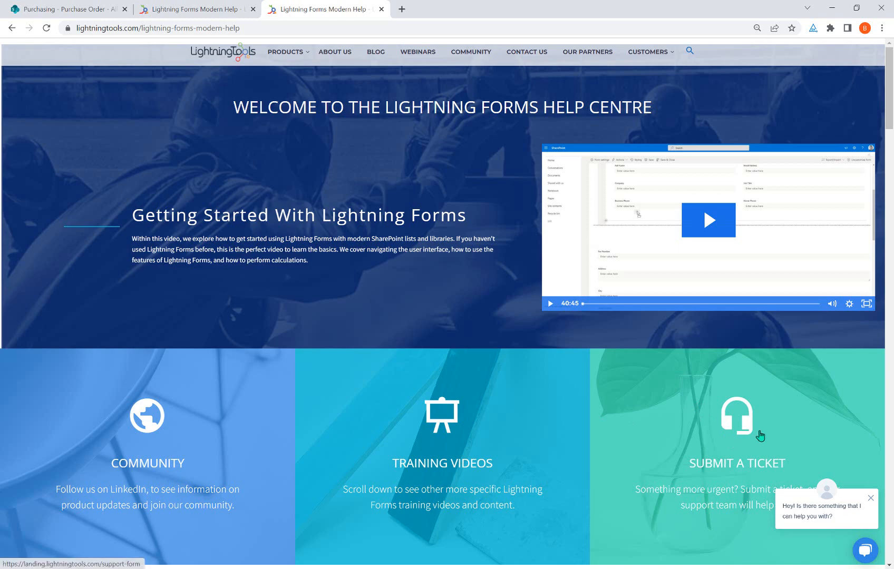
{"action": "scroll", "scroll_direction": "down", "scroll_amount": 3}
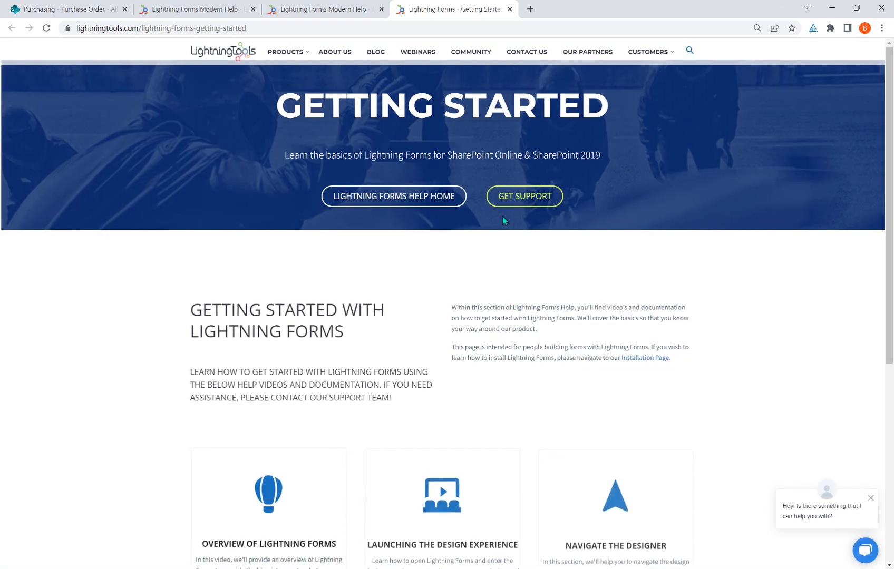
{"action": "mouse_move", "coordinate": [524, 195]}
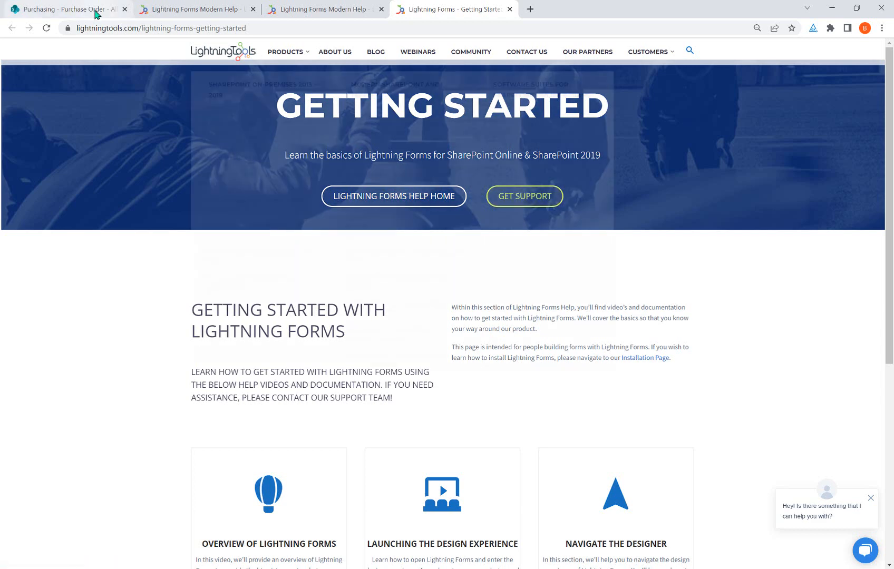
- Switch to the Purchasing – Purchase Order tab showing orders PO6, PO7 and PO8
{"action": "left_click", "coordinate": [68, 9]}
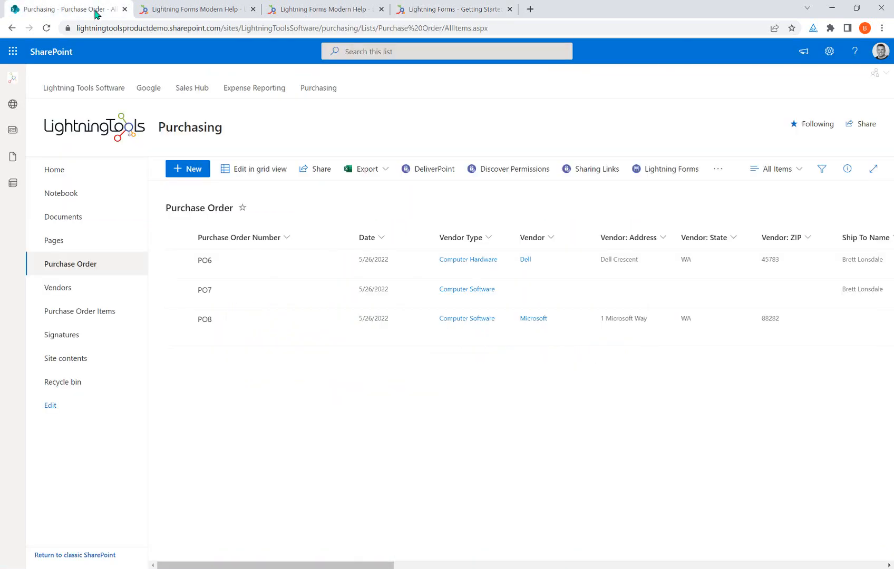
{"action": "mouse_move", "coordinate": [396, 214]}
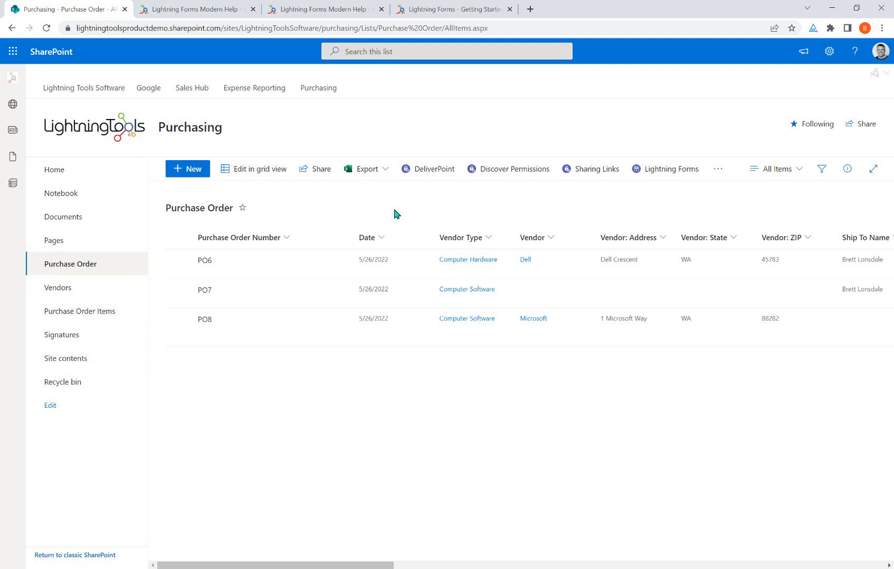
{"action": "mouse_move", "coordinate": [160, 555]}
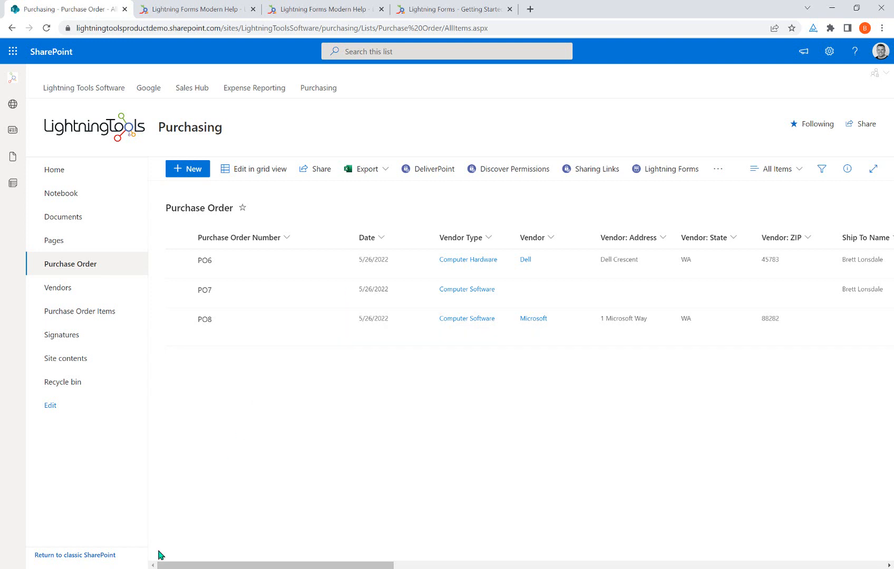
{"action": "mouse_move", "coordinate": [66, 555]}
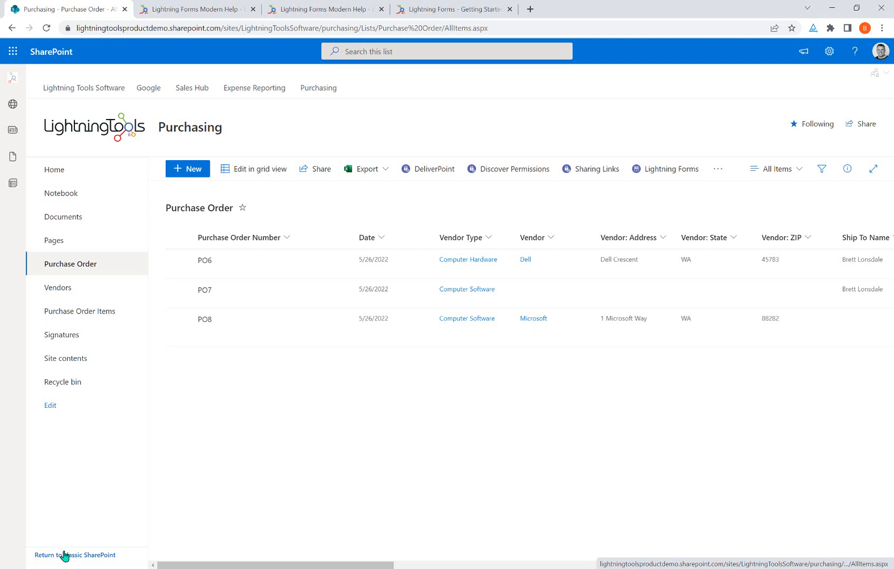
{"action": "mouse_move", "coordinate": [328, 413]}
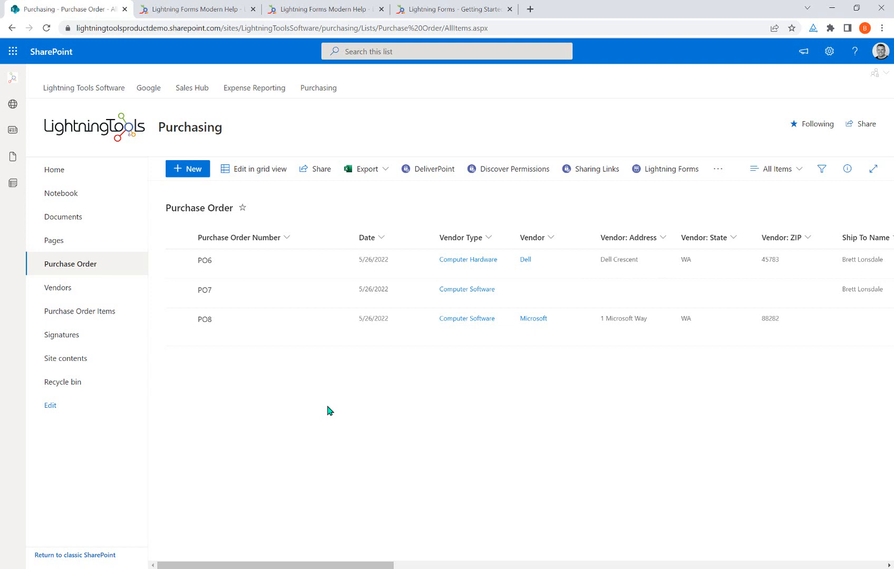
{"action": "mouse_move", "coordinate": [365, 393]}
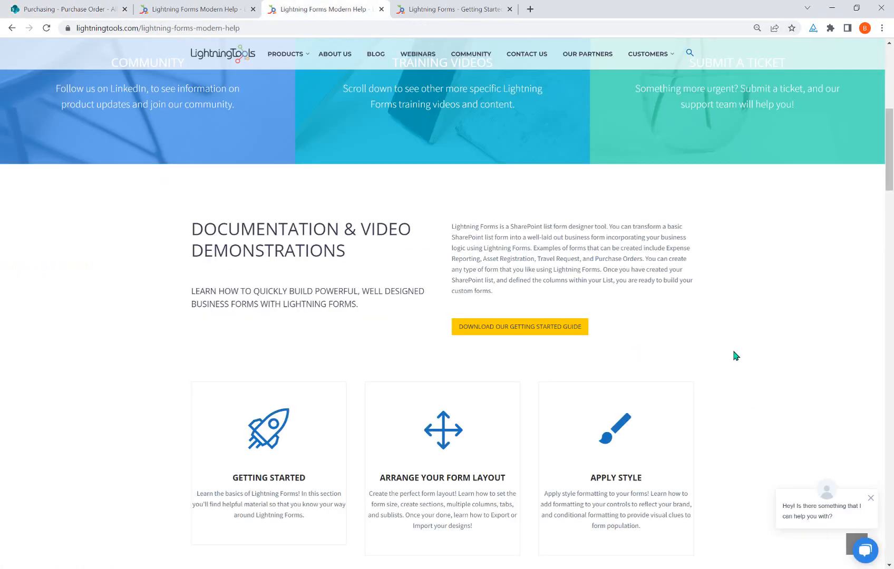
- Browse the Lightning Forms administrator install resources, then return to the Purchase Order list
{"action": "scroll", "scroll_direction": "down", "scroll_amount": 3}
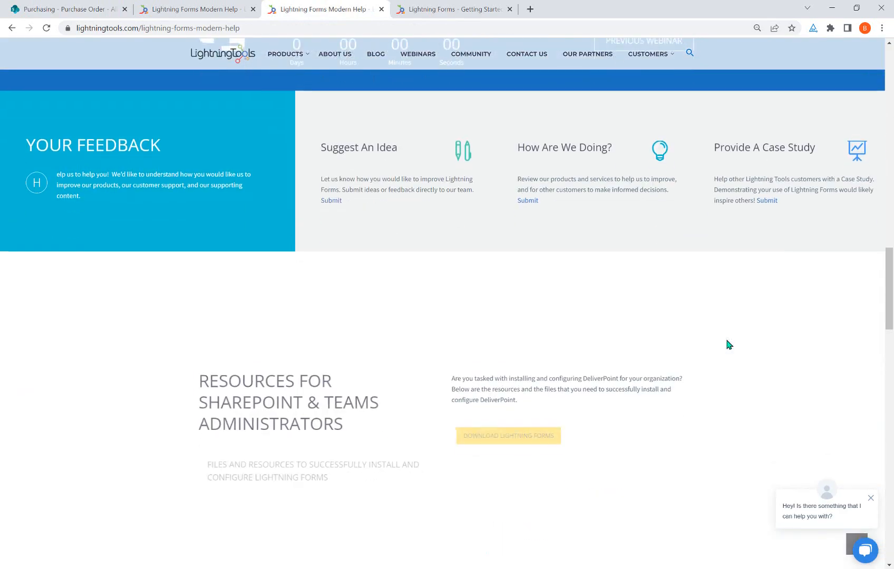
{"action": "scroll", "scroll_direction": "down", "scroll_amount": 3}
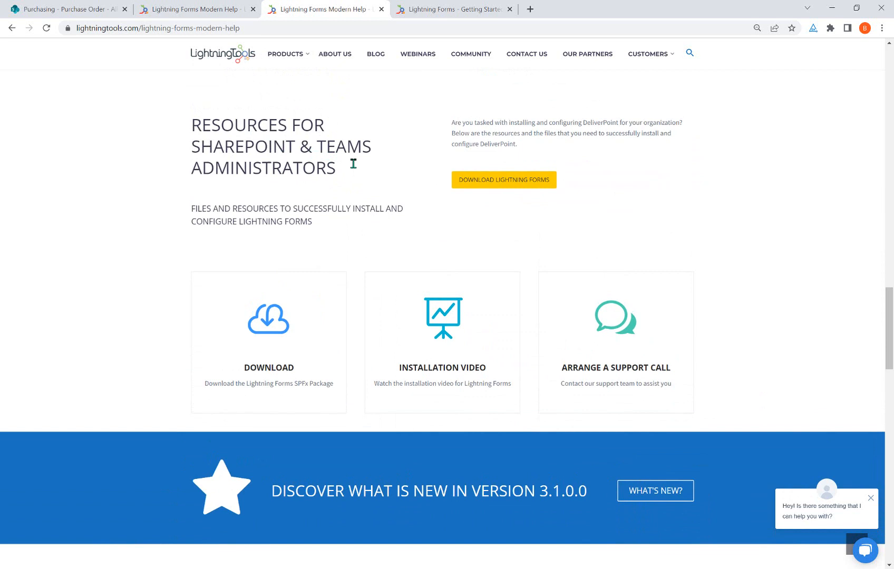
{"action": "mouse_move", "coordinate": [309, 328]}
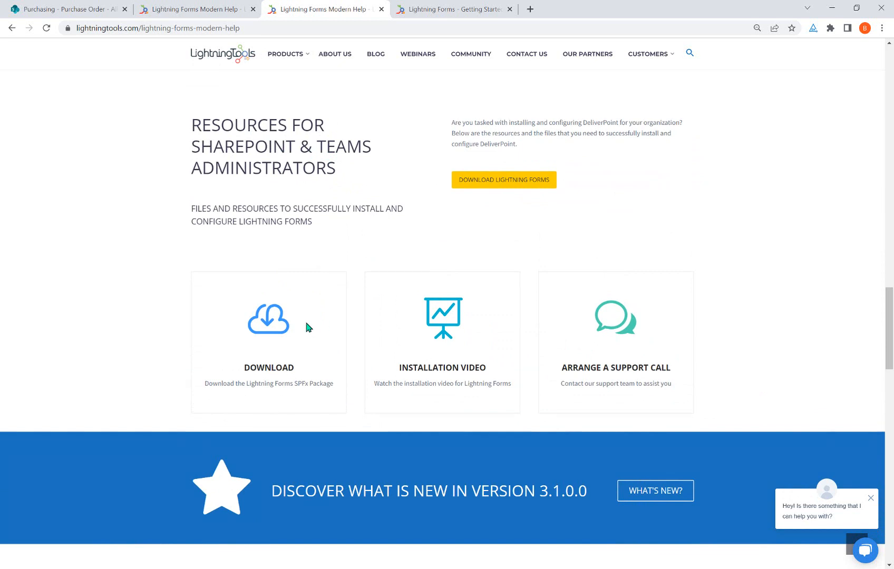
{"action": "mouse_move", "coordinate": [464, 342]}
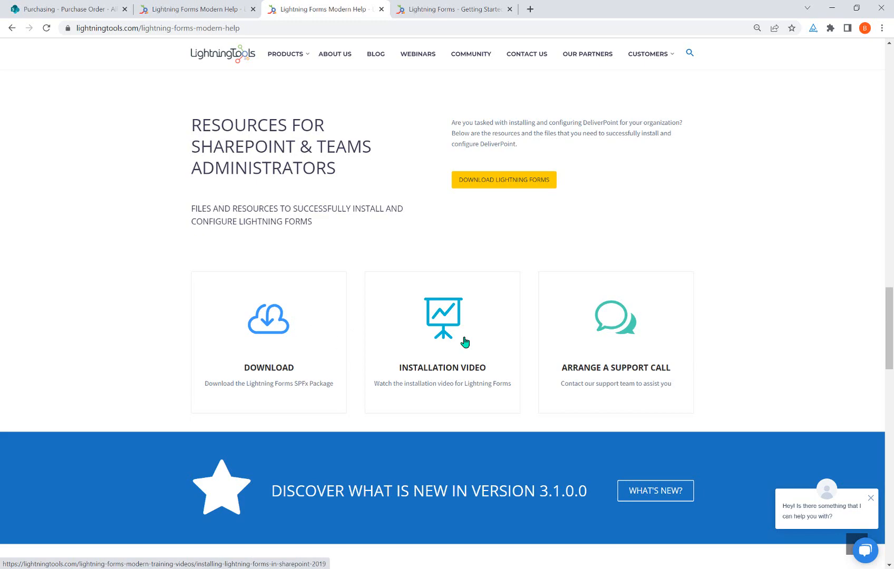
{"action": "scroll", "scroll_direction": "down", "scroll_amount": 3}
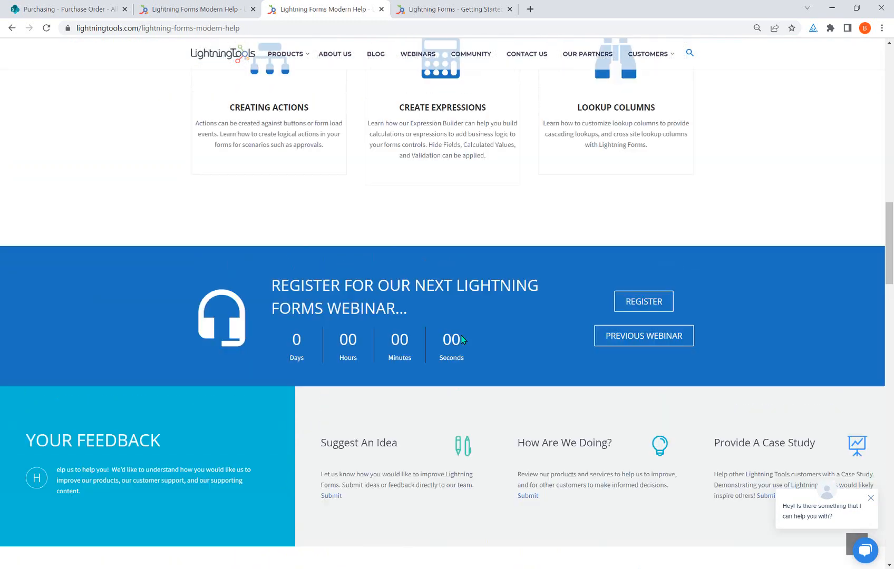
{"action": "left_click", "coordinate": [63, 9]}
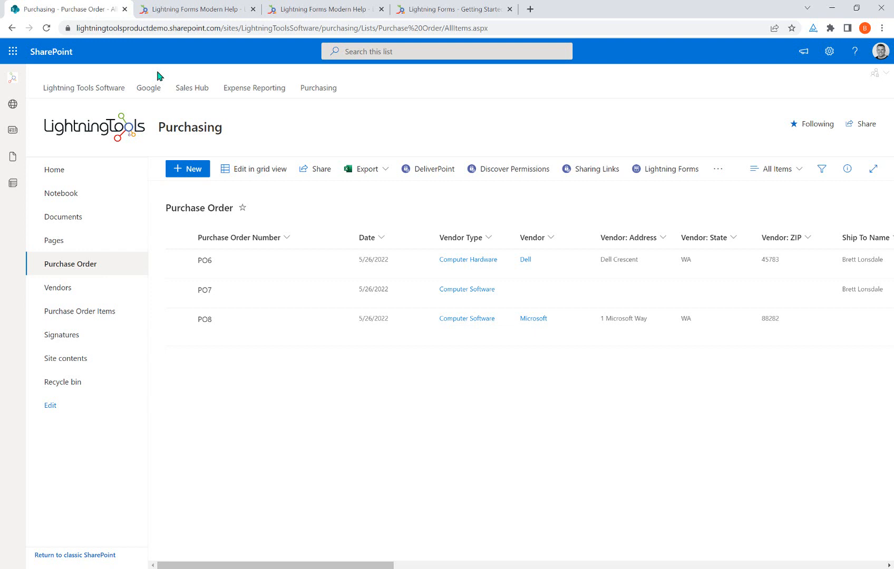
{"action": "mouse_move", "coordinate": [338, 290]}
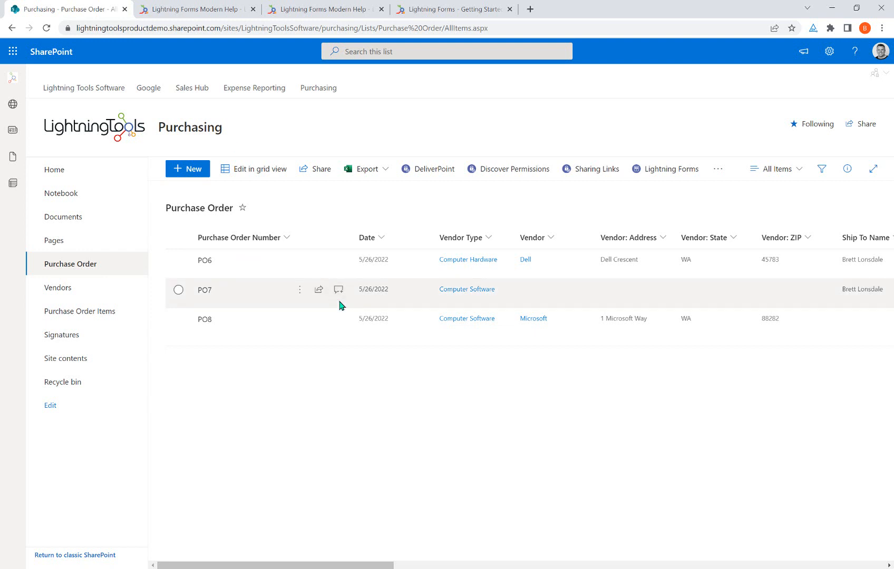
{"action": "mouse_move", "coordinate": [190, 168]}
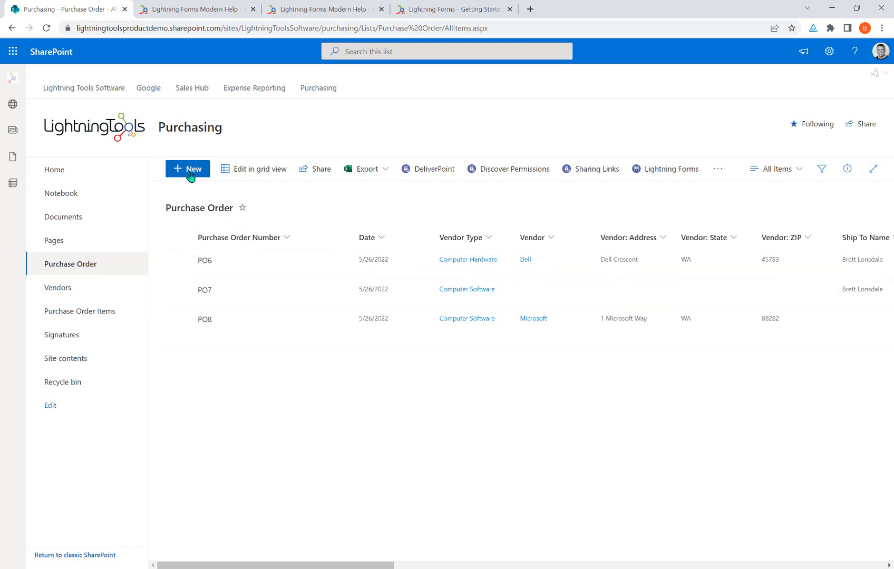
{"action": "mouse_move", "coordinate": [187, 169]}
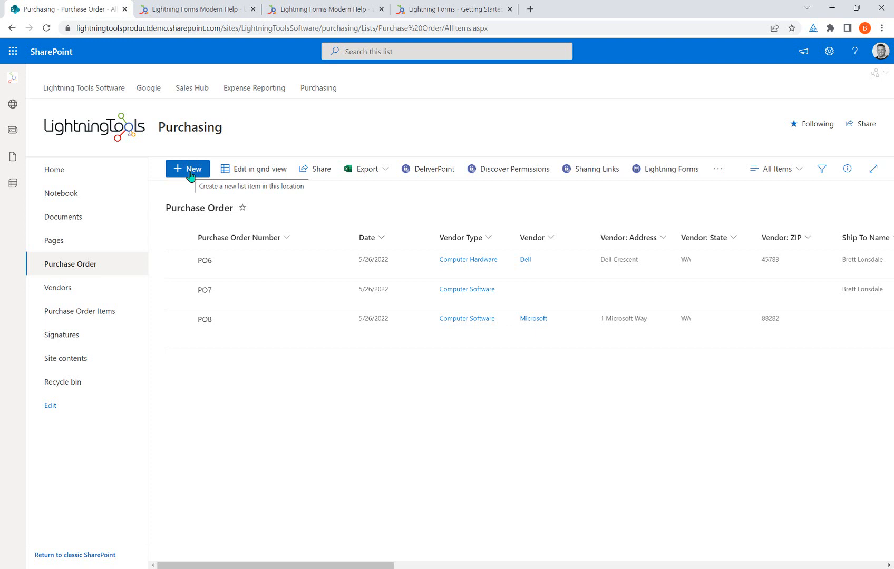
- Open a blank New item Purchase Order panel and scroll through its empty fields
{"action": "left_click", "coordinate": [187, 168]}
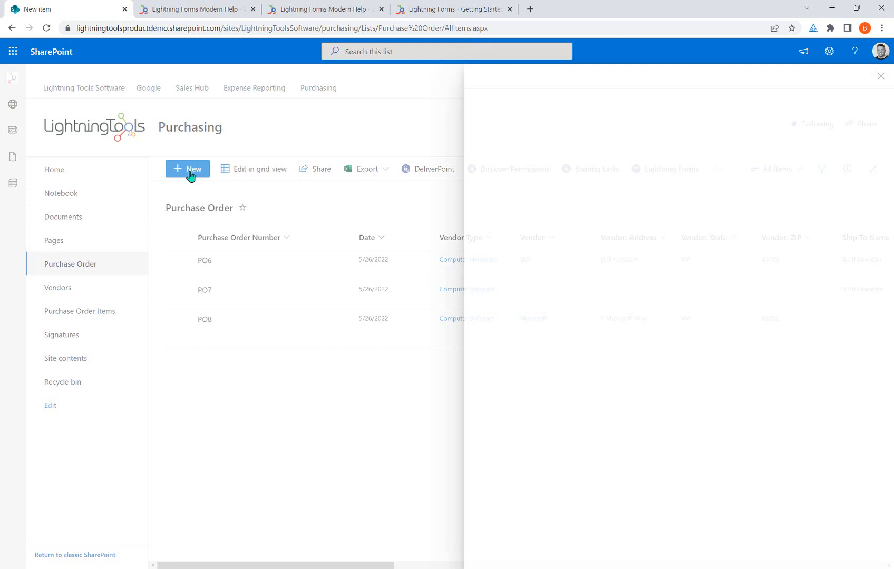
{"action": "left_click", "coordinate": [187, 169]}
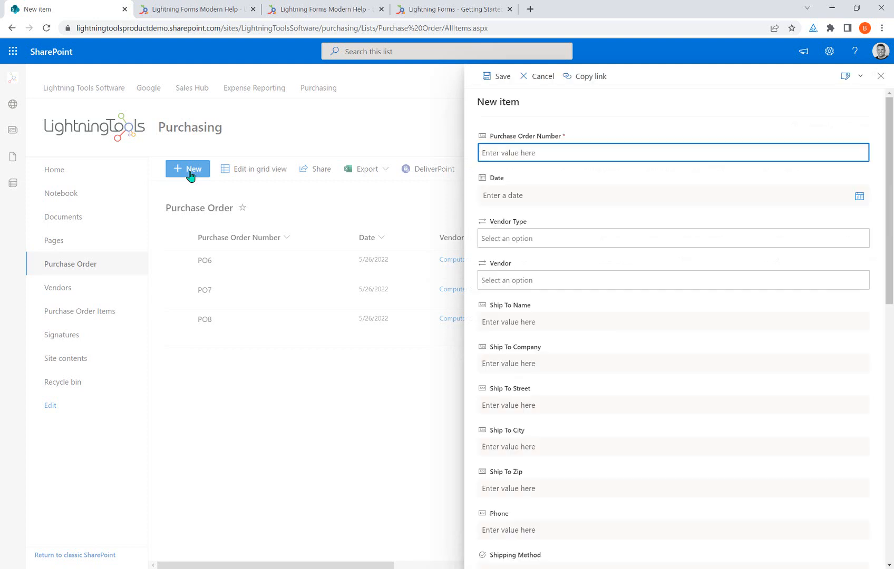
{"action": "scroll", "scroll_direction": "down", "scroll_amount": 3}
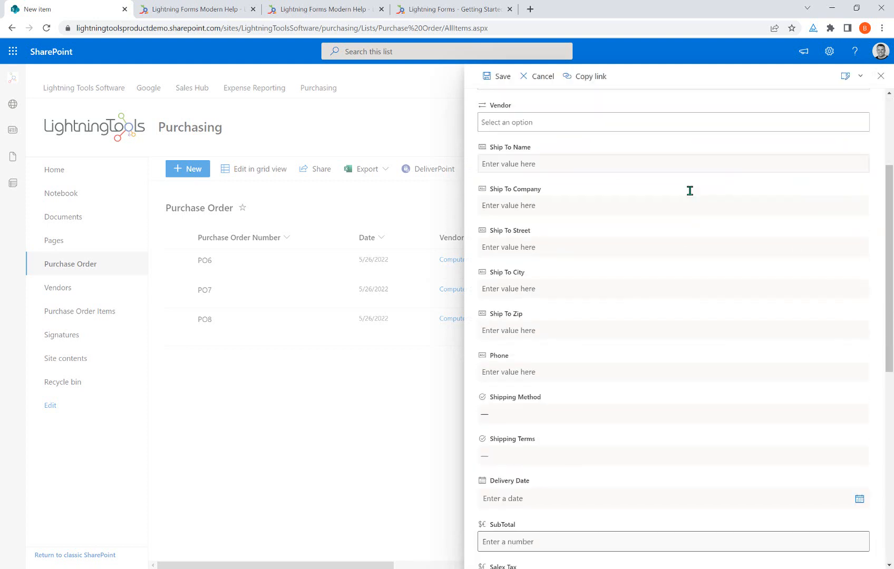
{"action": "scroll", "scroll_direction": "down", "scroll_amount": 3}
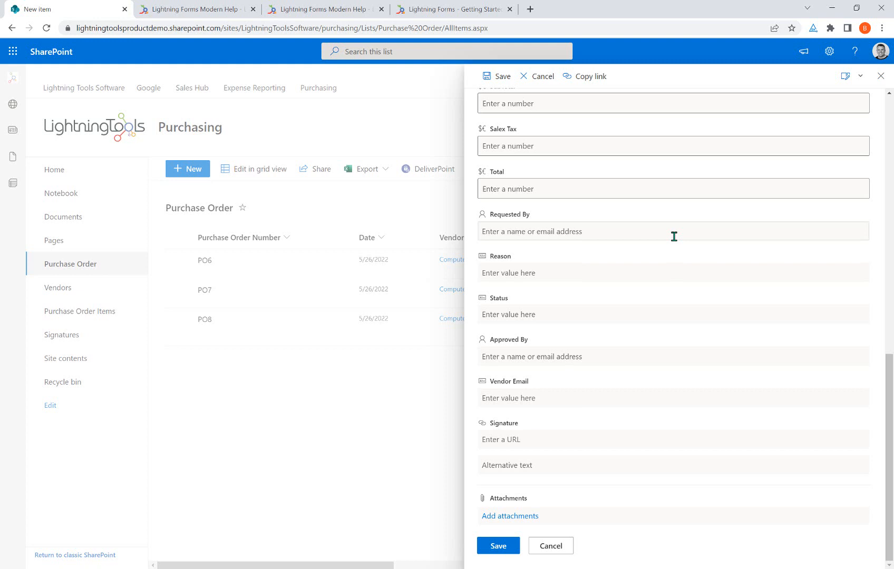
{"action": "scroll", "scroll_direction": "up", "scroll_amount": 3}
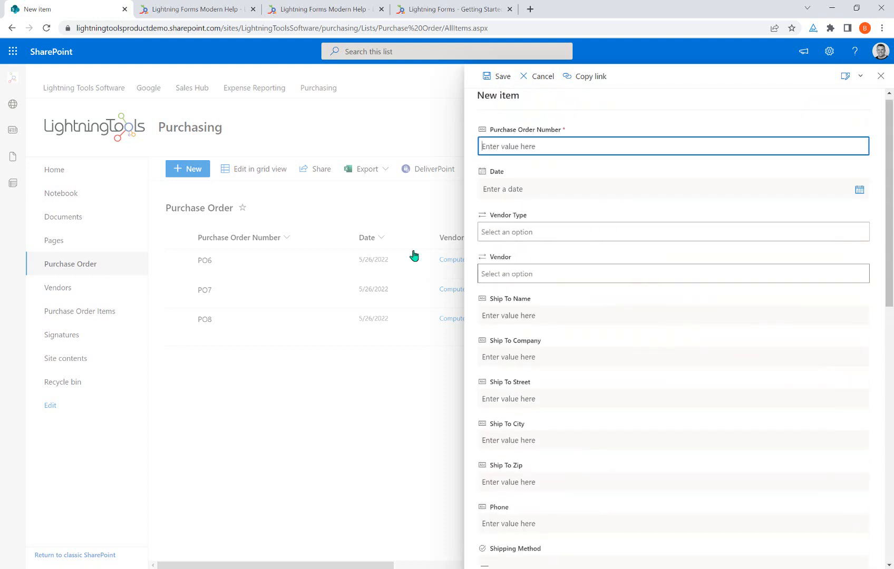
{"action": "mouse_move", "coordinate": [297, 279]}
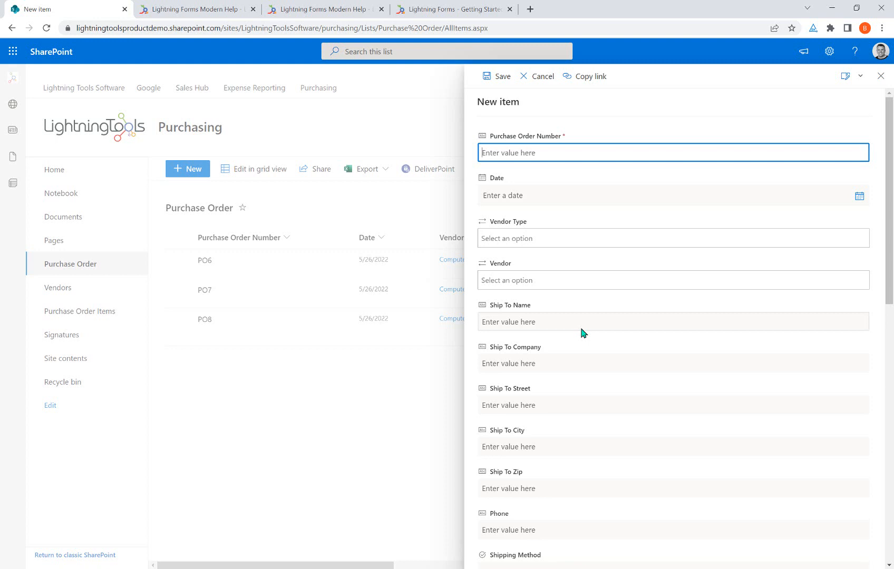
{"action": "mouse_move", "coordinate": [673, 437]}
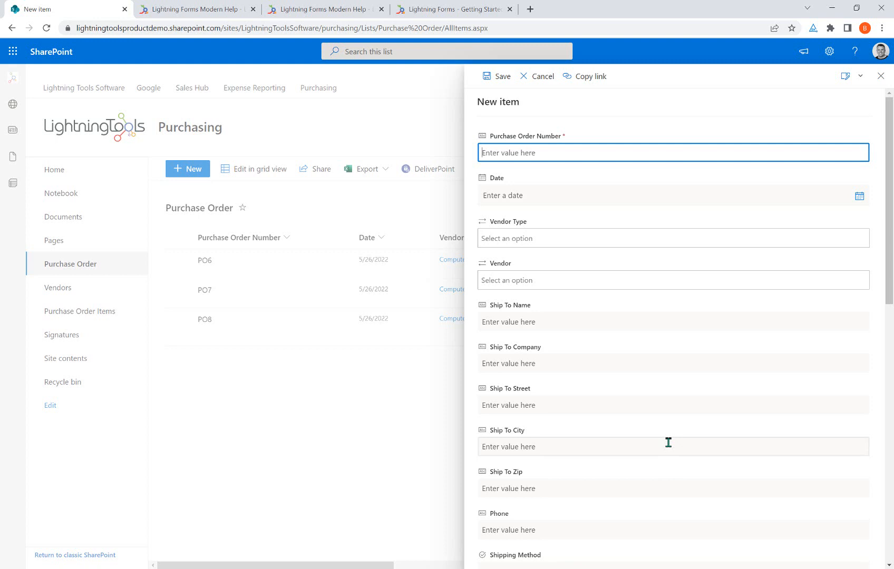
{"action": "mouse_move", "coordinate": [685, 354]}
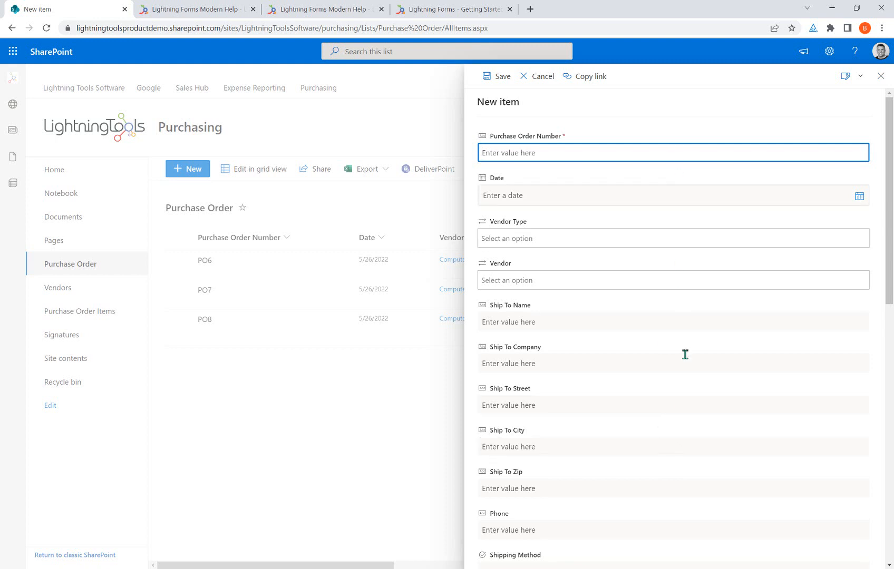
{"action": "mouse_move", "coordinate": [717, 525]}
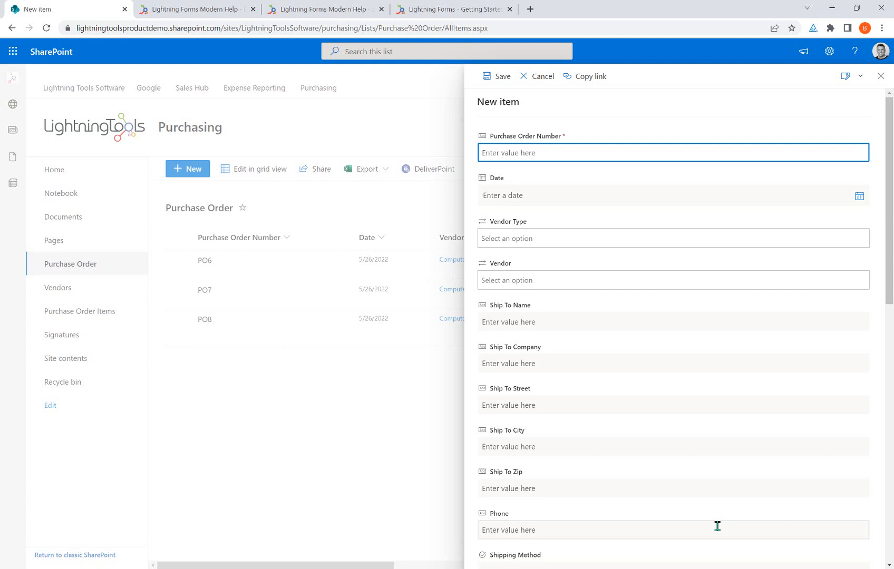
{"action": "mouse_move", "coordinate": [694, 216]}
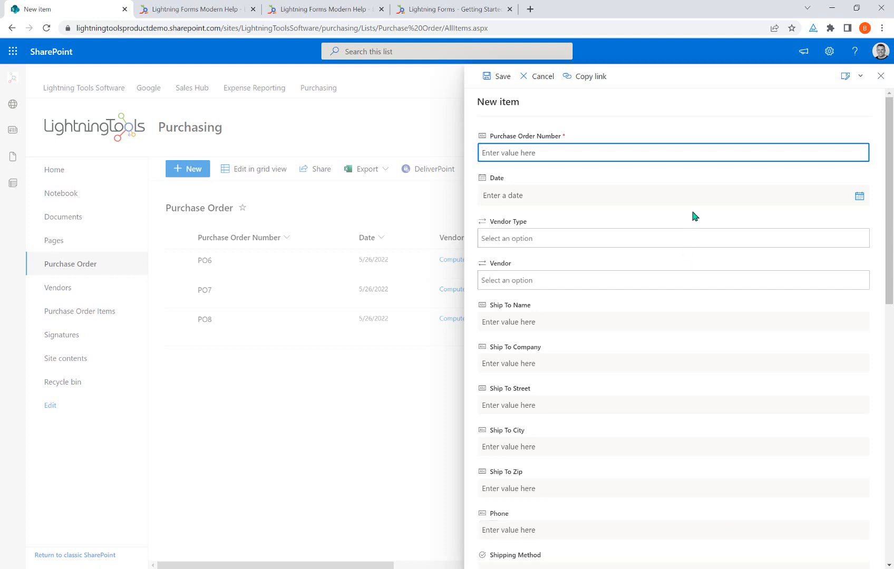
{"action": "scroll", "scroll_direction": "down", "scroll_amount": 3}
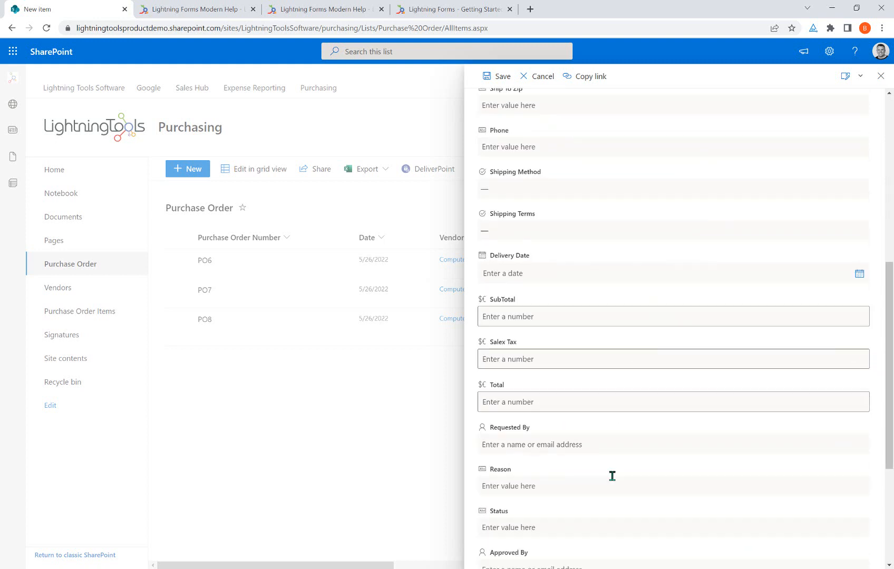
{"action": "scroll", "scroll_direction": "up", "scroll_amount": 3}
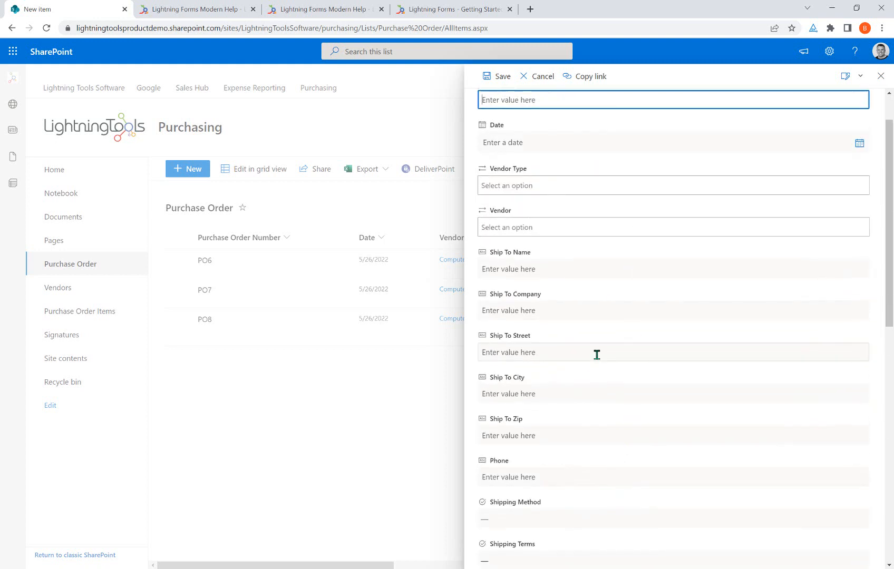
{"action": "scroll", "scroll_direction": "up", "scroll_amount": 3}
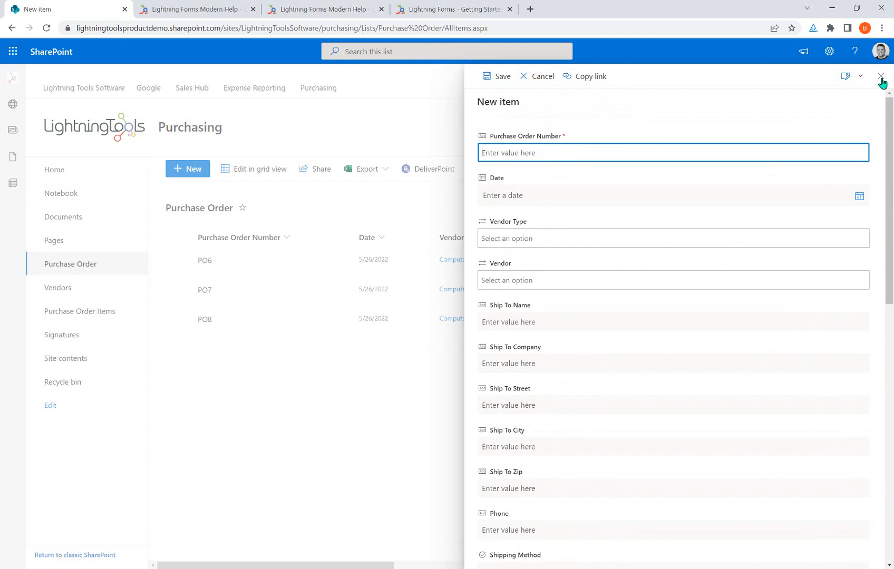
- Discard the blank item, edit PO6, and view its Vendor tab (Dell, laptop)
{"action": "left_click", "coordinate": [882, 76]}
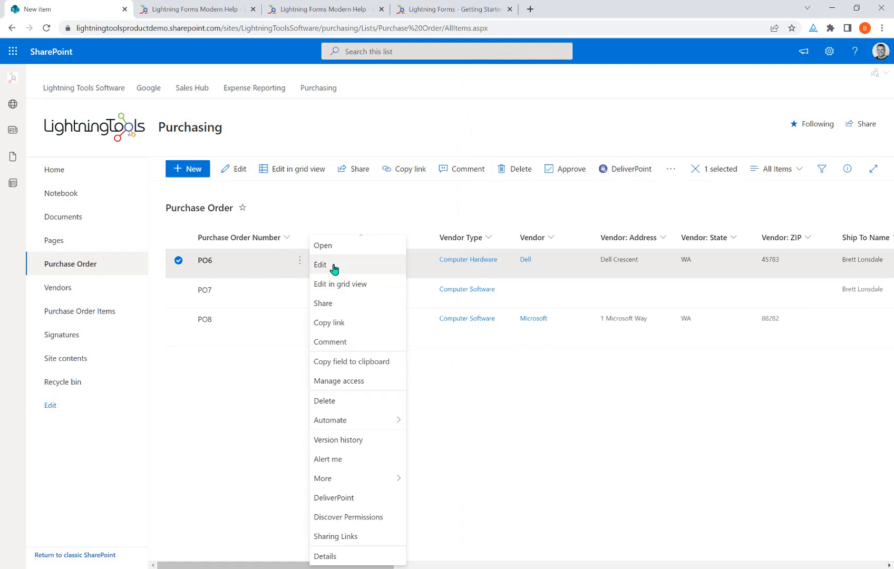
{"action": "left_click", "coordinate": [320, 264]}
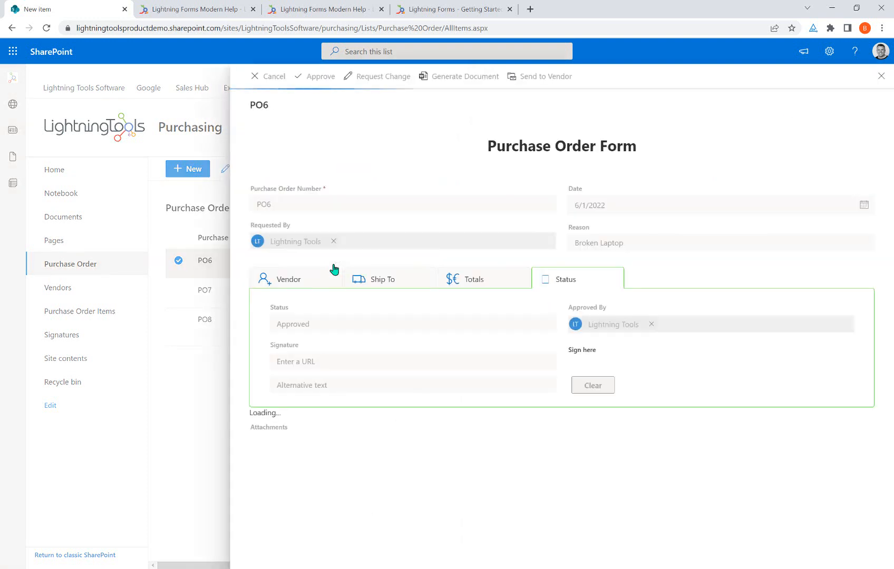
{"action": "left_click", "coordinate": [288, 279]}
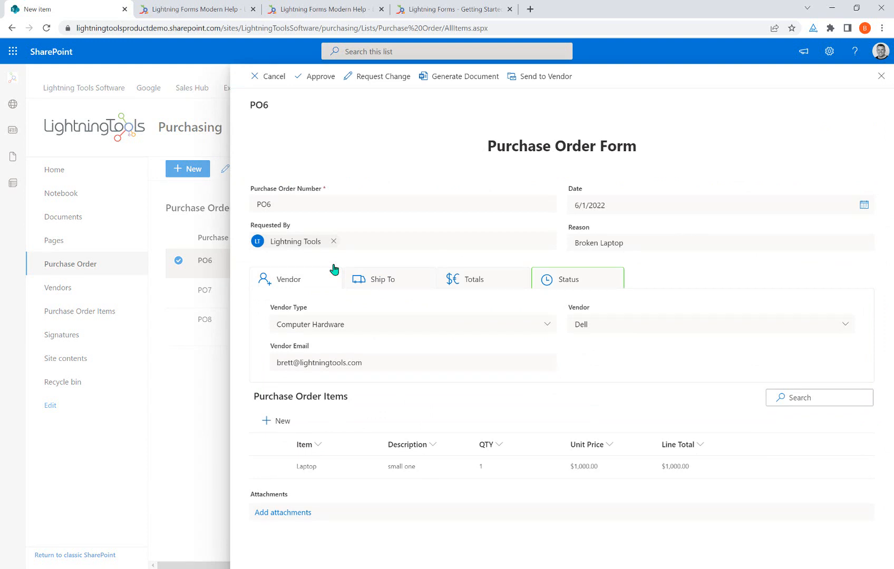
{"action": "left_click", "coordinate": [606, 242]}
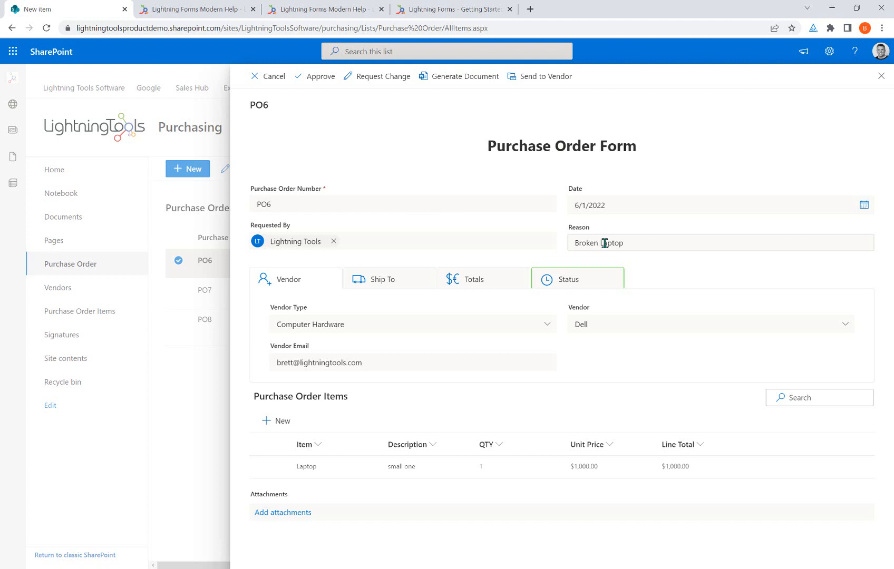
{"action": "mouse_move", "coordinate": [617, 353]}
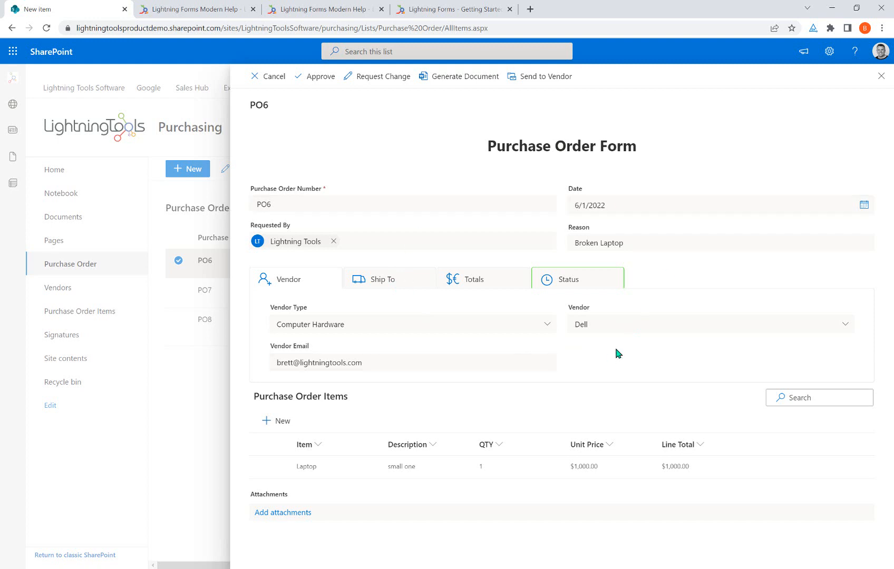
{"action": "mouse_move", "coordinate": [368, 283]}
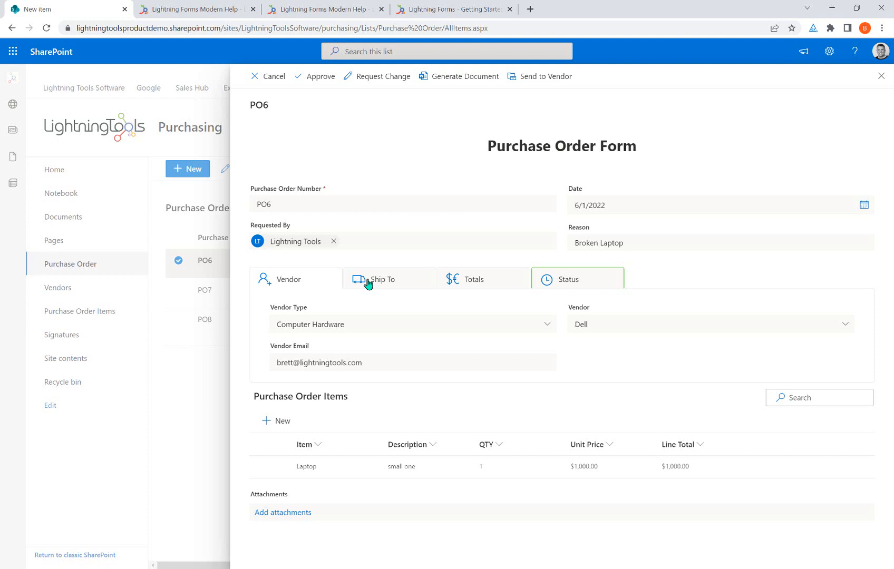
- View PO6's shipping address, then its totals: subtotal 1,000, tax 200, total 1,200
{"action": "left_click", "coordinate": [381, 279]}
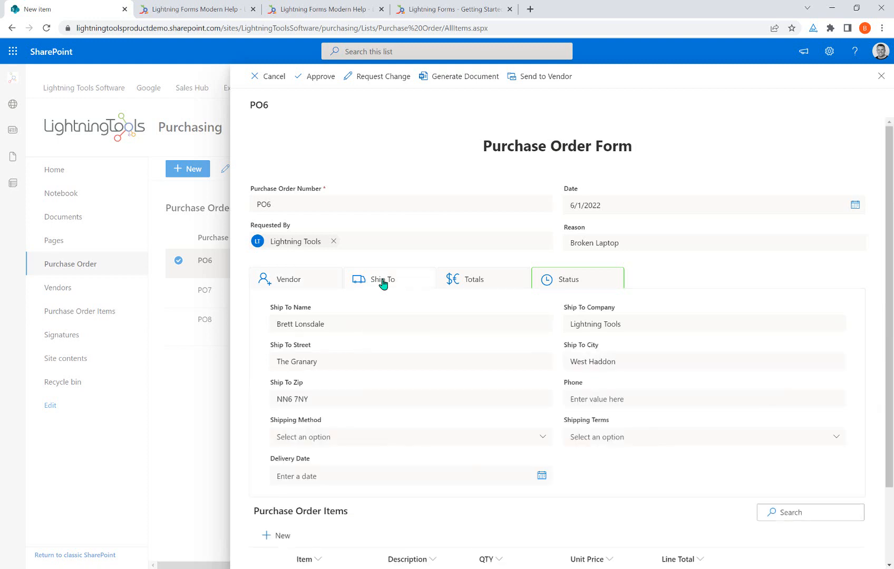
{"action": "mouse_move", "coordinate": [347, 437]}
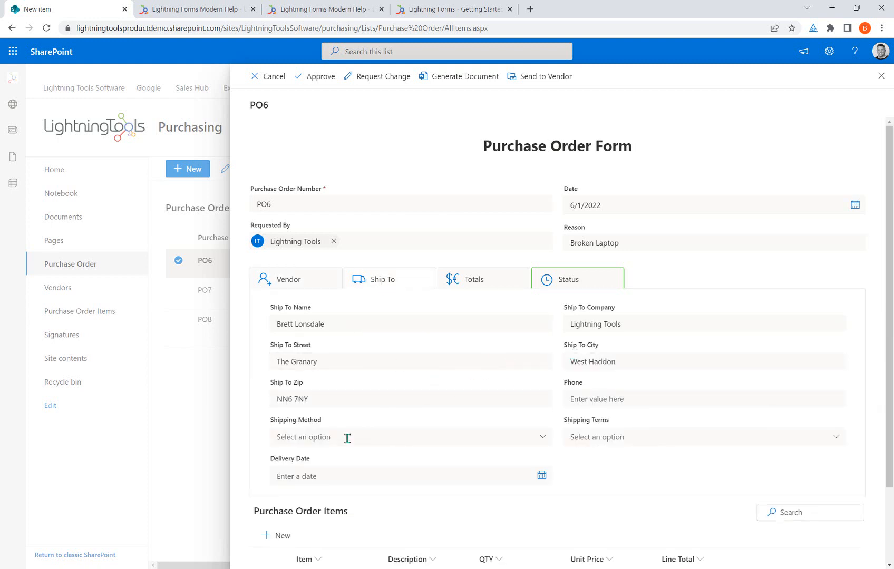
{"action": "mouse_move", "coordinate": [352, 445]}
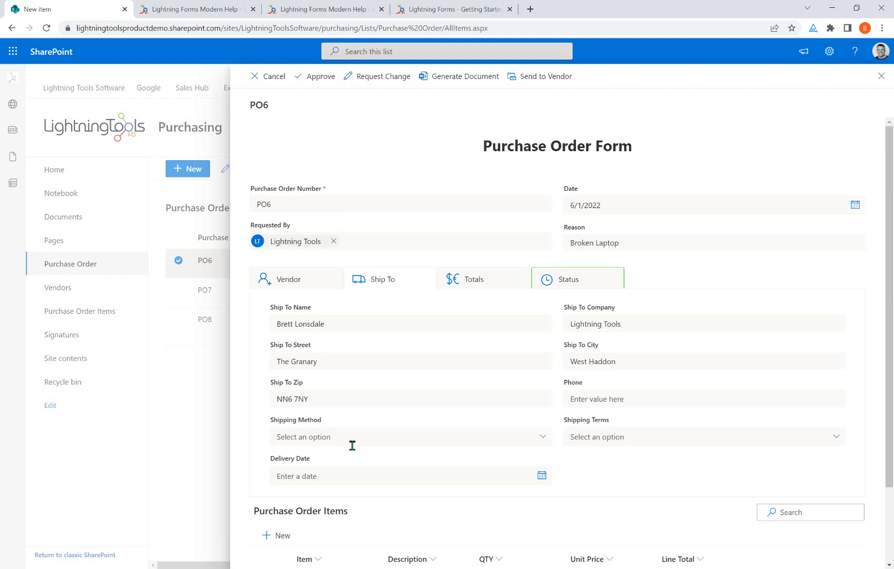
{"action": "mouse_move", "coordinate": [434, 354]}
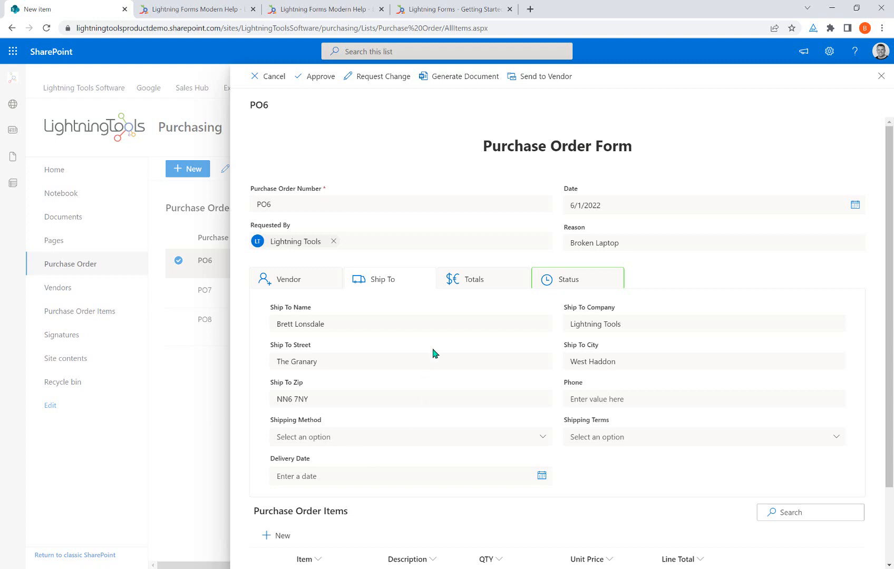
{"action": "mouse_move", "coordinate": [445, 384]}
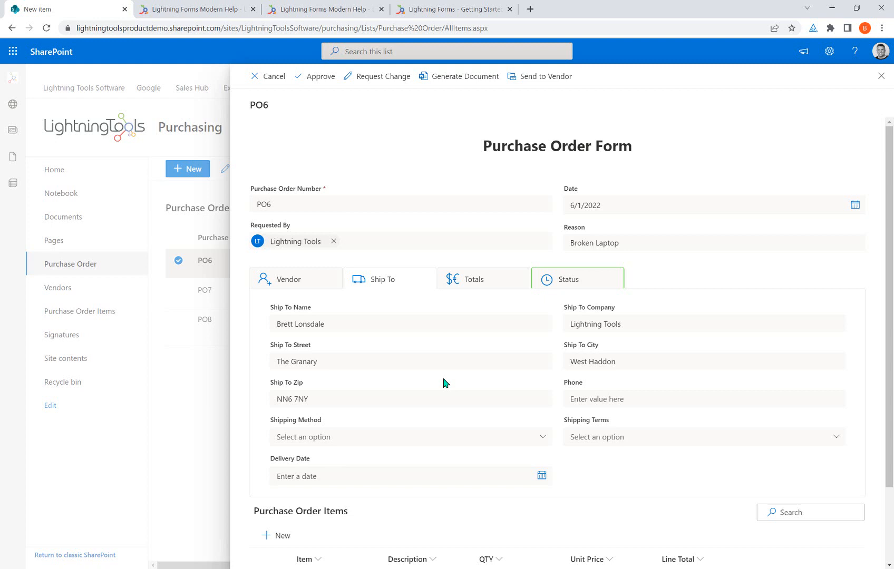
{"action": "mouse_move", "coordinate": [453, 334]}
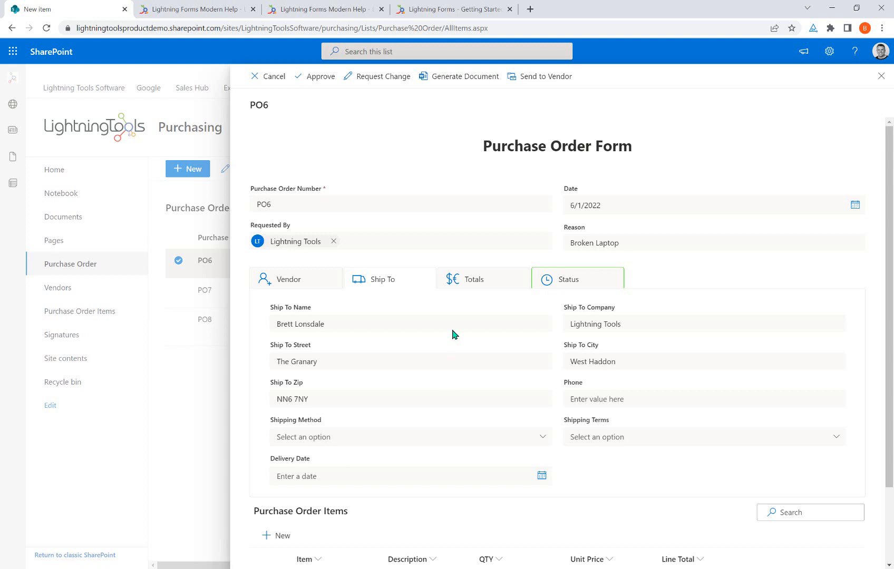
{"action": "left_click", "coordinate": [468, 279]}
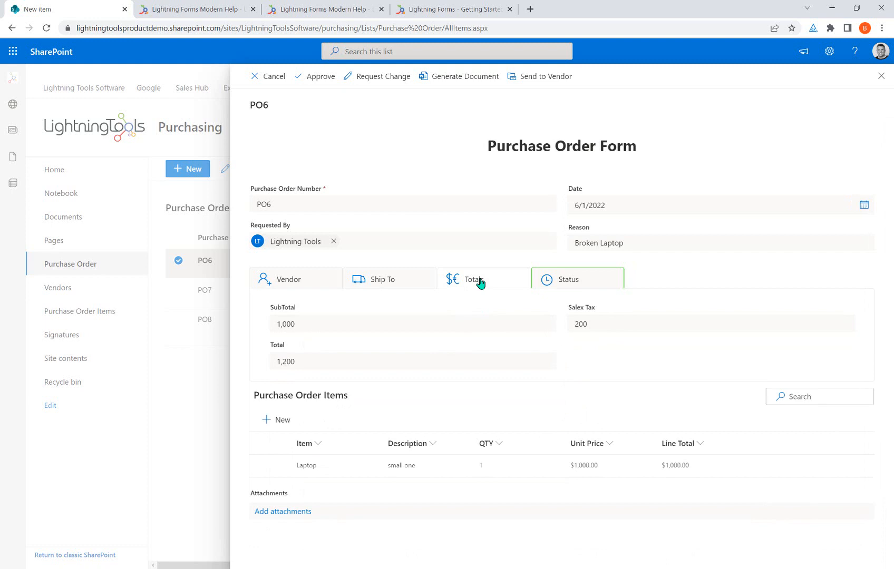
{"action": "mouse_move", "coordinate": [280, 306]}
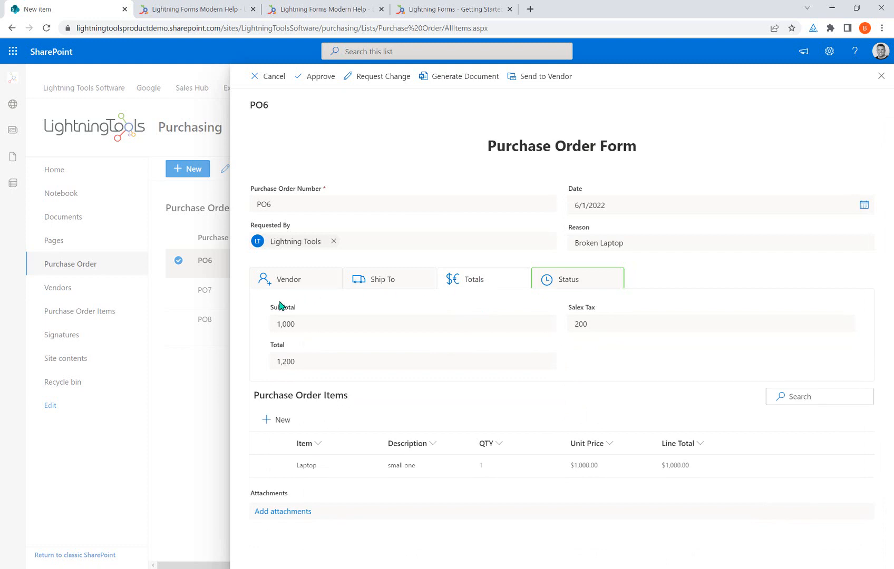
{"action": "mouse_move", "coordinate": [512, 408]}
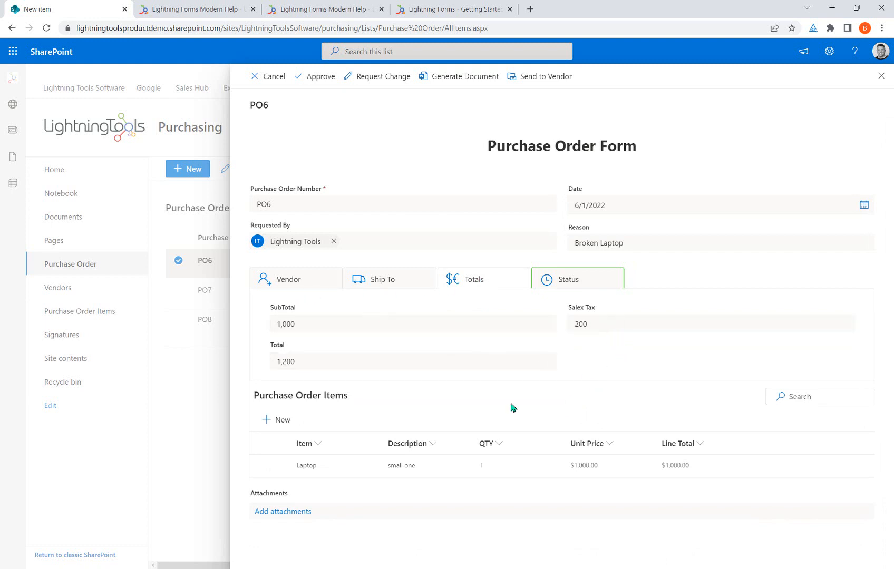
{"action": "mouse_move", "coordinate": [400, 383]}
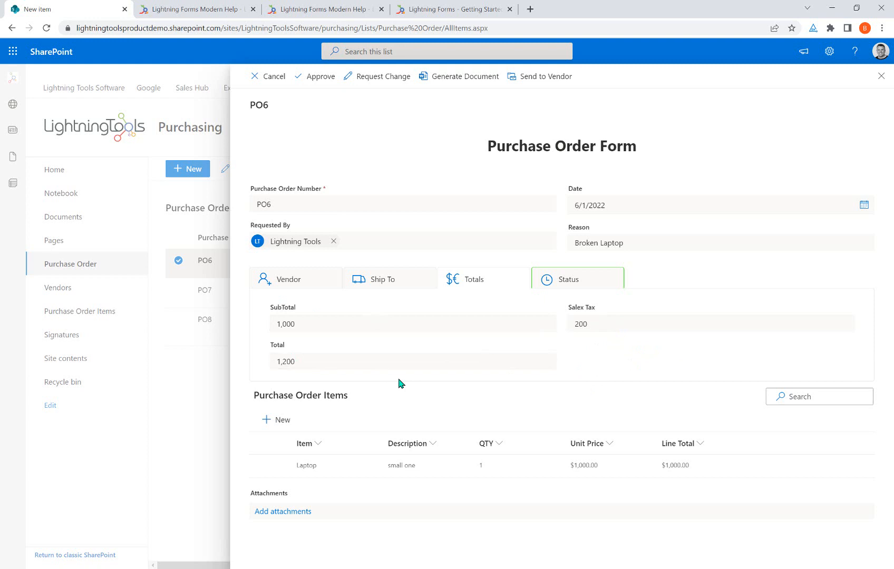
- On PO6's Status tab, replace the status Approved with Pending
{"action": "left_click", "coordinate": [568, 279]}
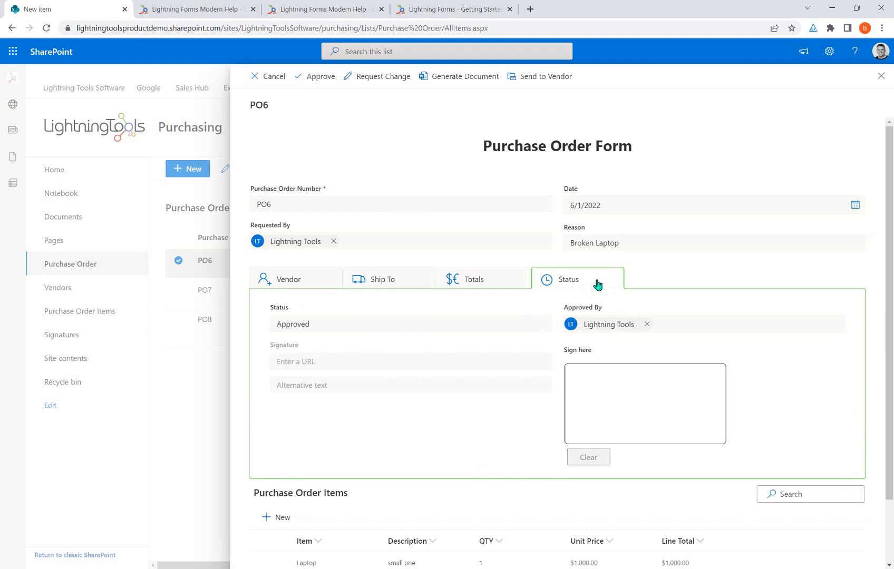
{"action": "mouse_move", "coordinate": [496, 339]}
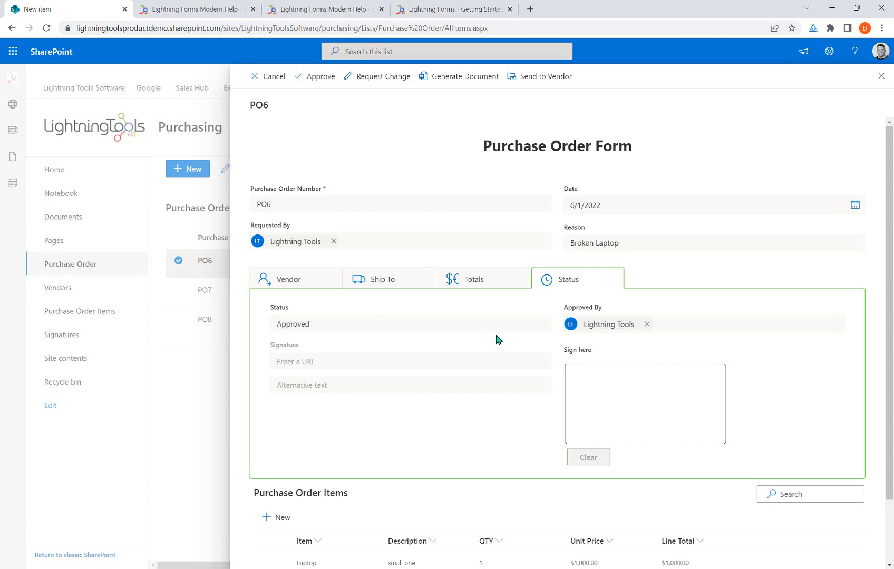
{"action": "mouse_move", "coordinate": [662, 401]}
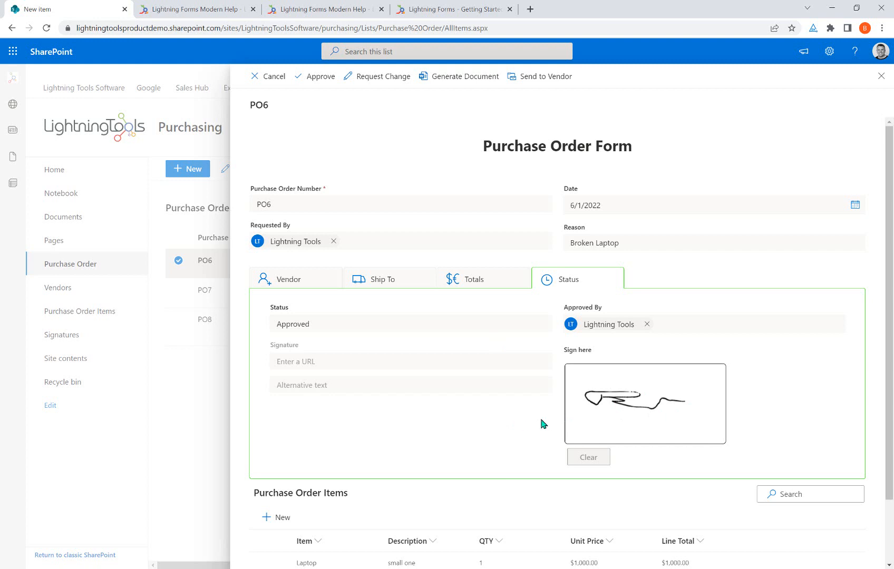
{"action": "mouse_move", "coordinate": [735, 295]}
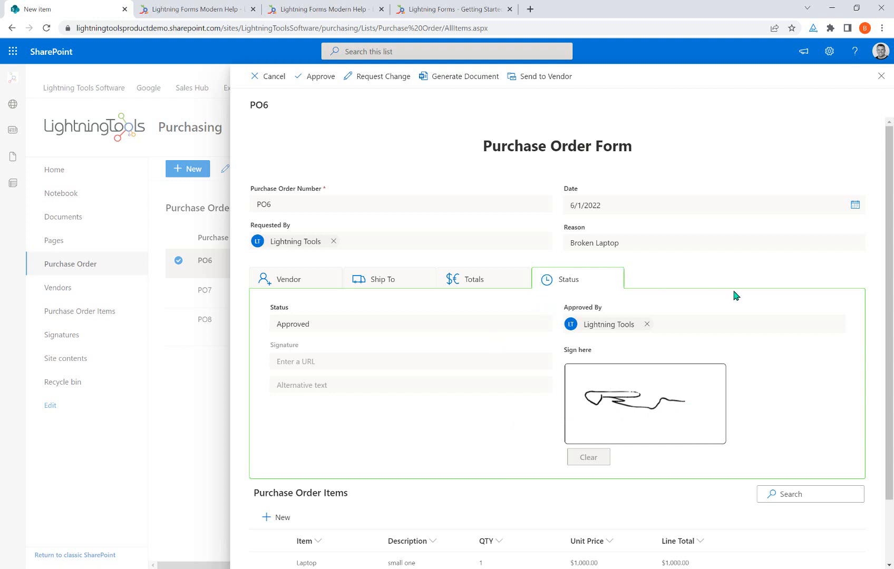
{"action": "mouse_move", "coordinate": [272, 333]}
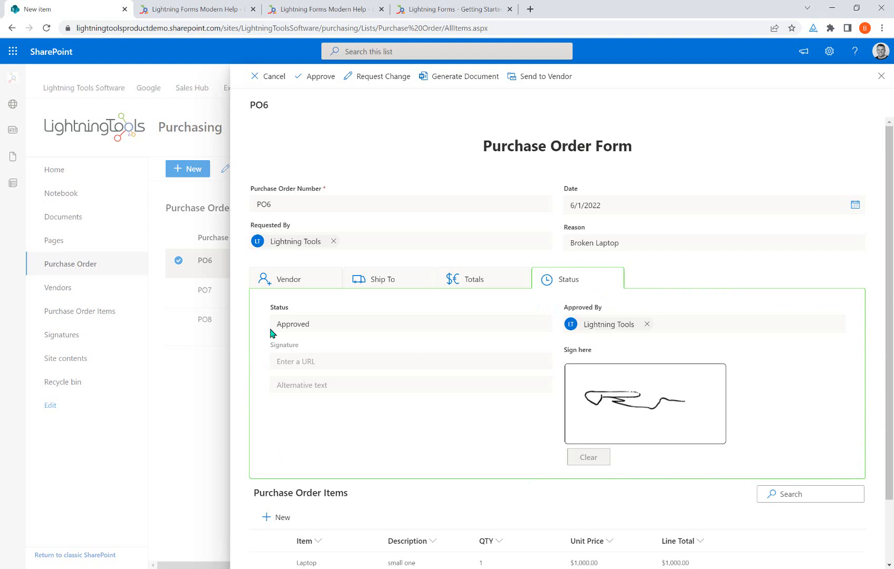
{"action": "mouse_move", "coordinate": [371, 363]}
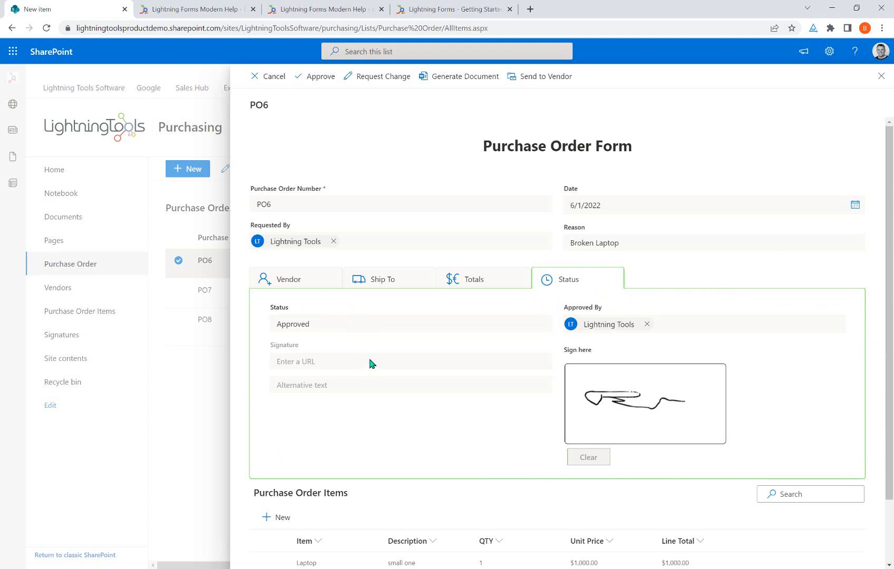
{"action": "double_click", "coordinate": [292, 324]}
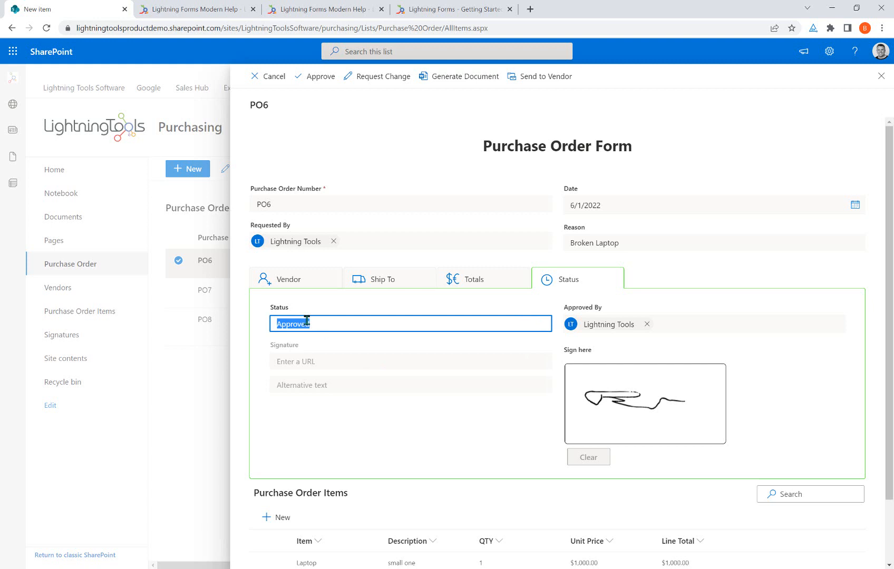
{"action": "type", "text": "Pending"}
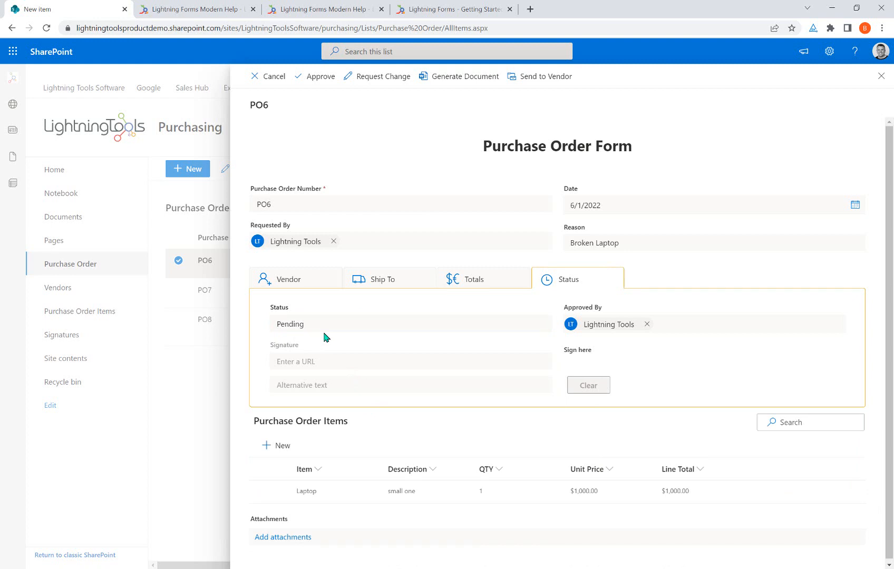
{"action": "mouse_move", "coordinate": [355, 320]}
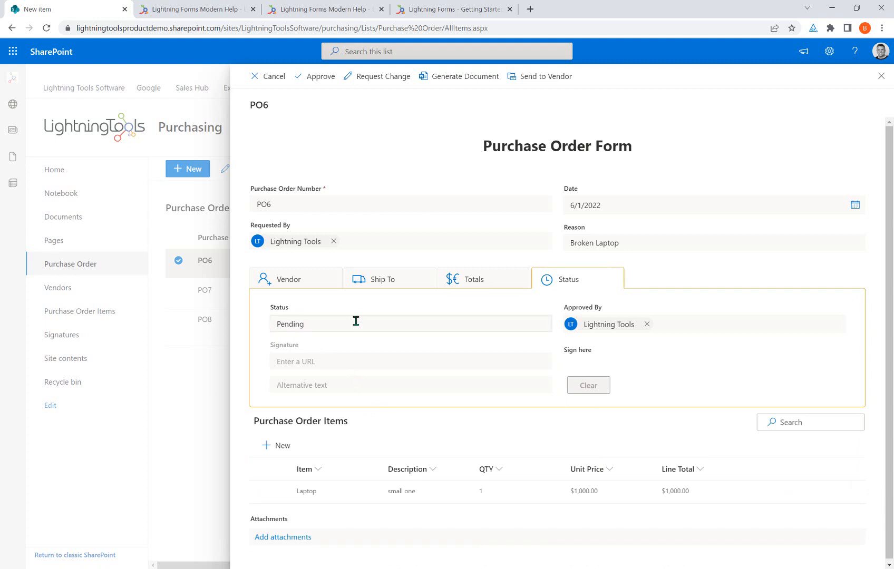
{"action": "mouse_move", "coordinate": [747, 307]}
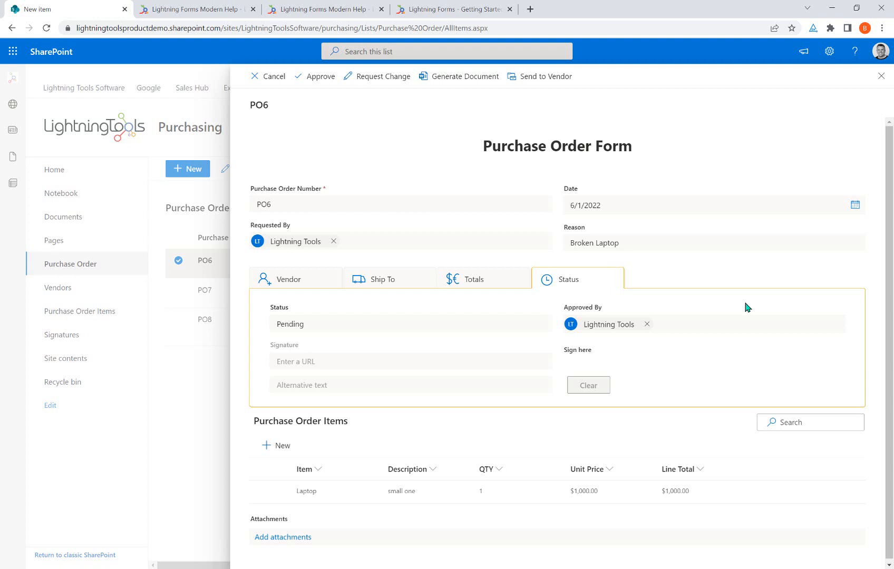
- Switch PO6's form between the Vendor and Totals tabs, ending on vendor Dell's details
{"action": "left_click", "coordinate": [290, 279]}
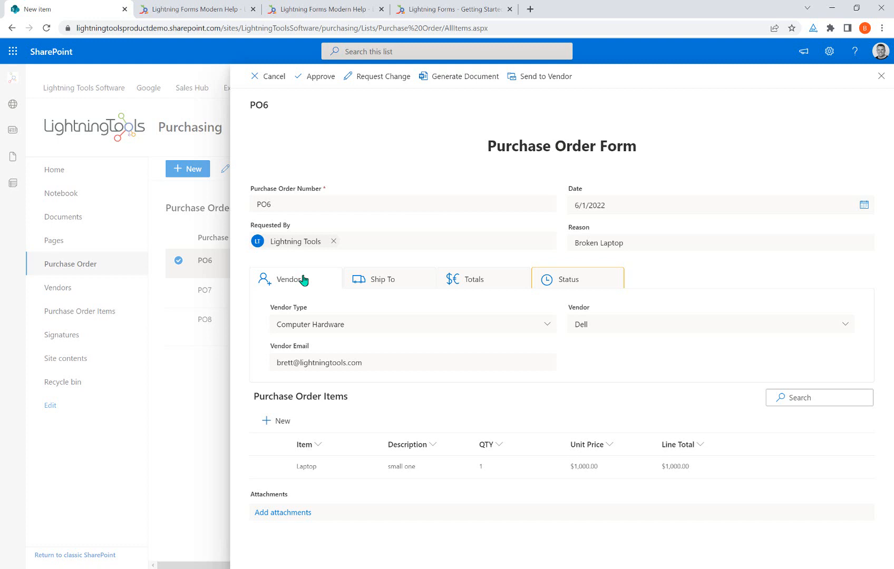
{"action": "mouse_move", "coordinate": [391, 405]}
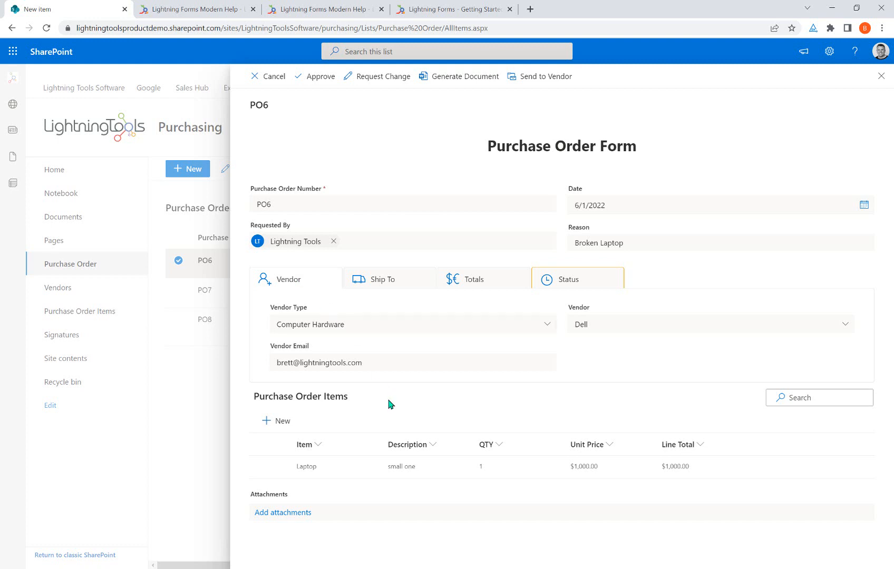
{"action": "mouse_move", "coordinate": [374, 432]}
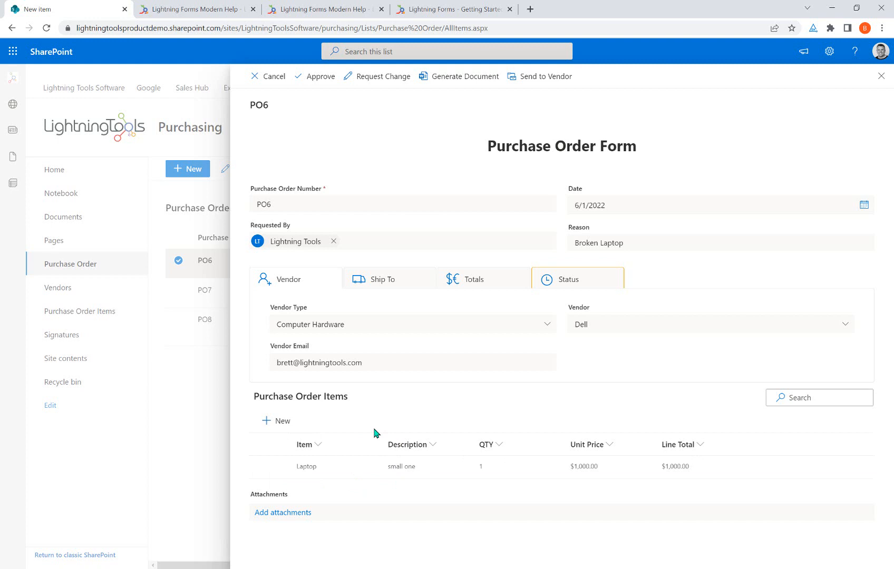
{"action": "mouse_move", "coordinate": [332, 423]}
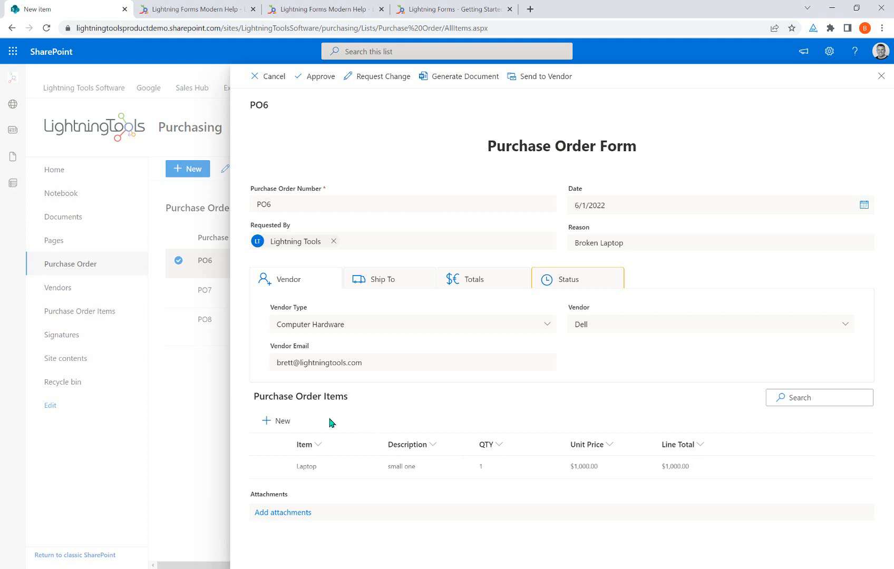
{"action": "mouse_move", "coordinate": [301, 400]}
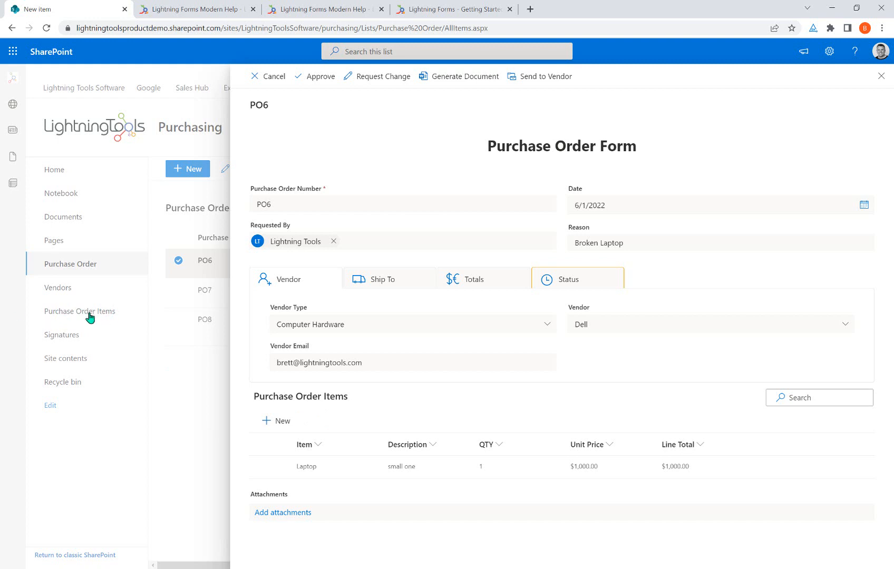
{"action": "mouse_move", "coordinate": [96, 317]}
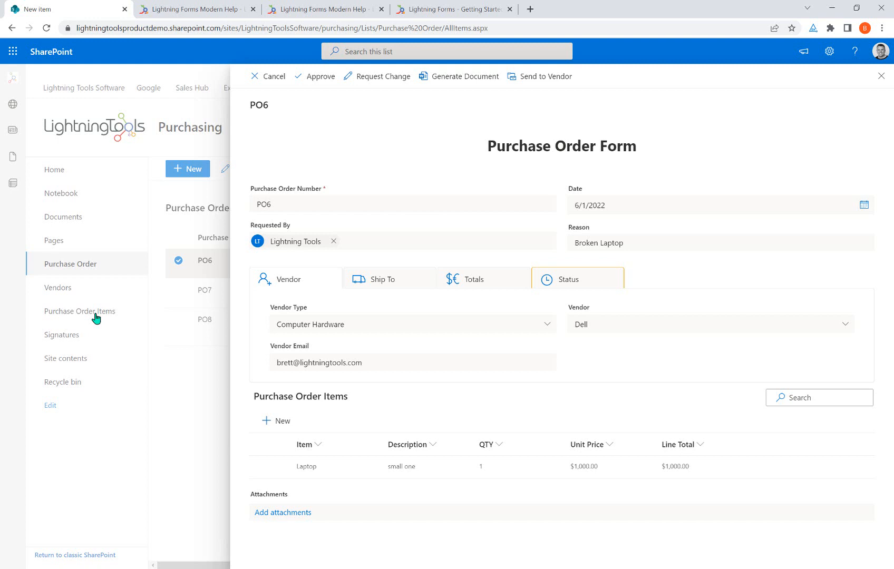
{"action": "mouse_move", "coordinate": [647, 472]}
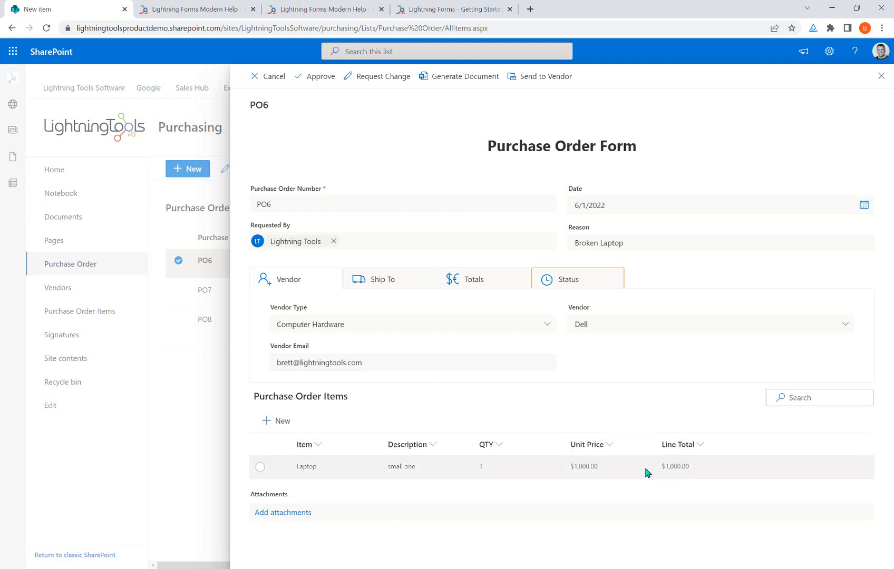
{"action": "mouse_move", "coordinate": [707, 485]}
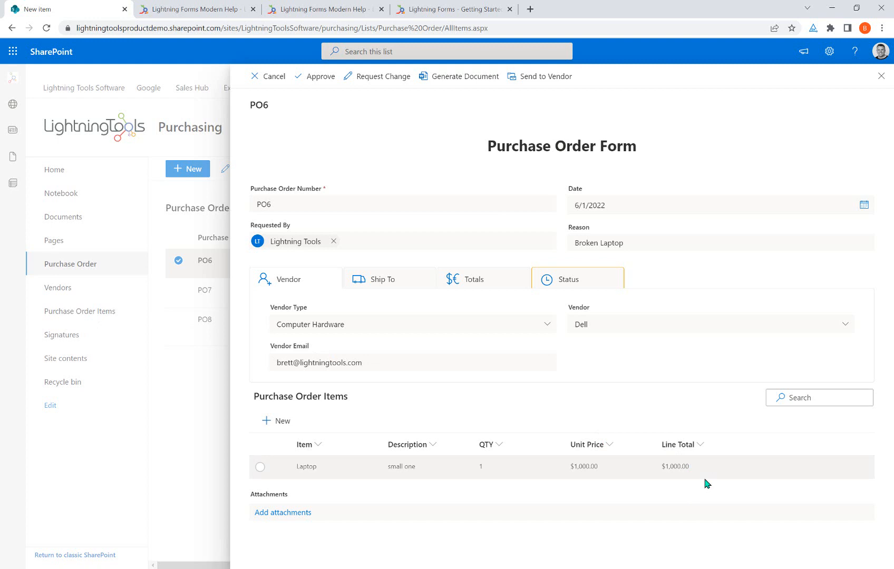
{"action": "left_click", "coordinate": [473, 279]}
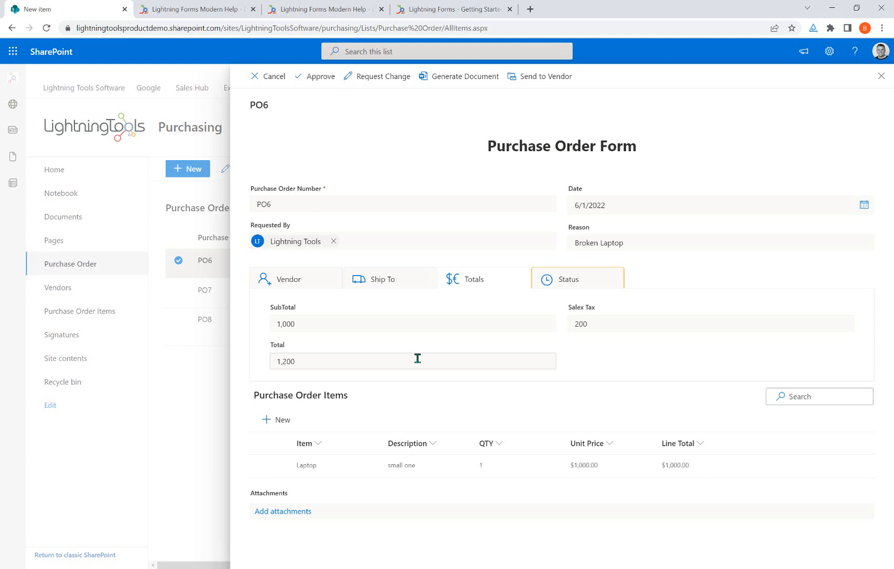
{"action": "left_click", "coordinate": [295, 279]}
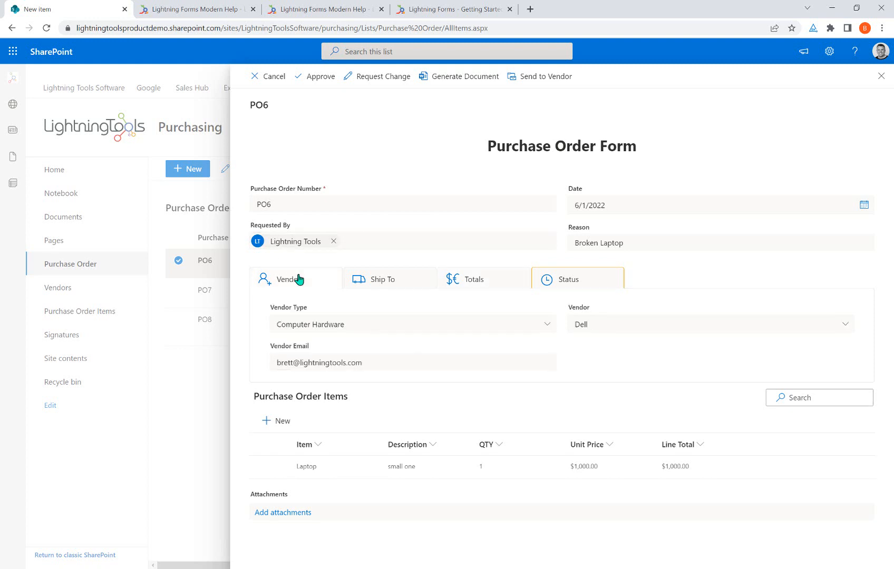
{"action": "mouse_move", "coordinate": [641, 111]}
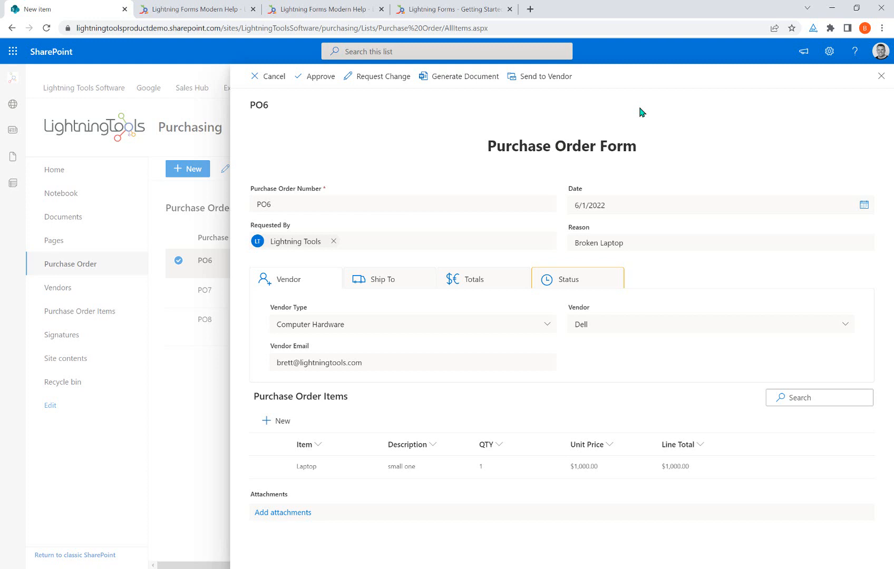